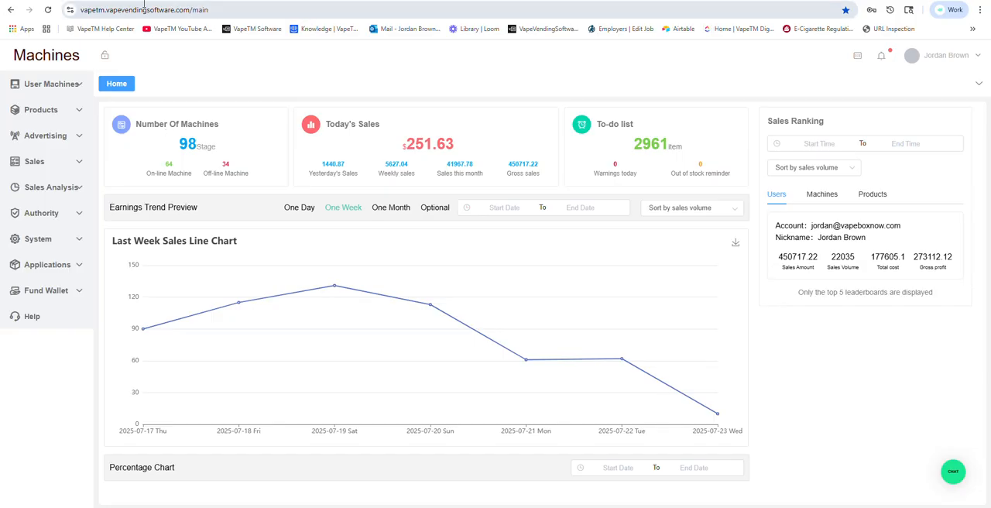
{"action": "mouse_move", "coordinate": [99, 28]}
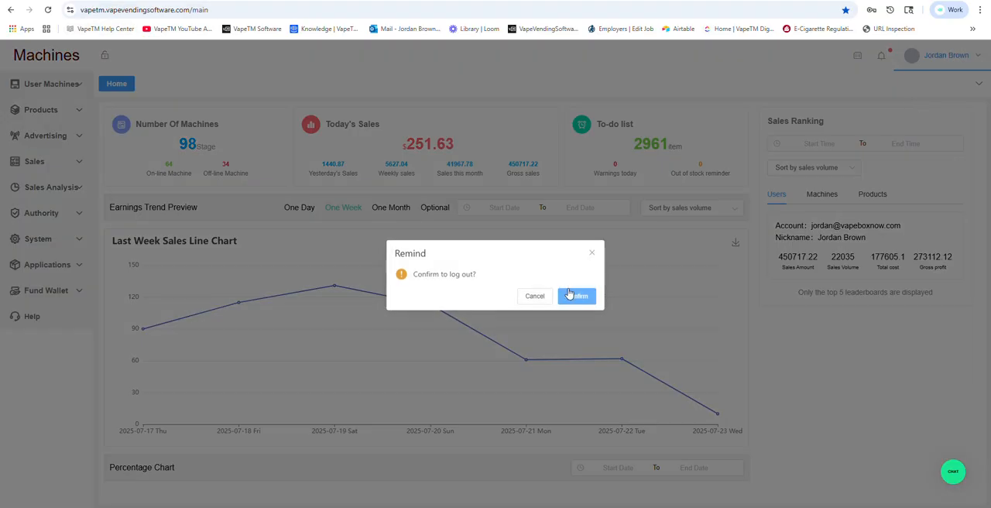
- Confirm the logout and sign back in to the VapeTM dashboard
{"action": "left_click", "coordinate": [576, 296]}
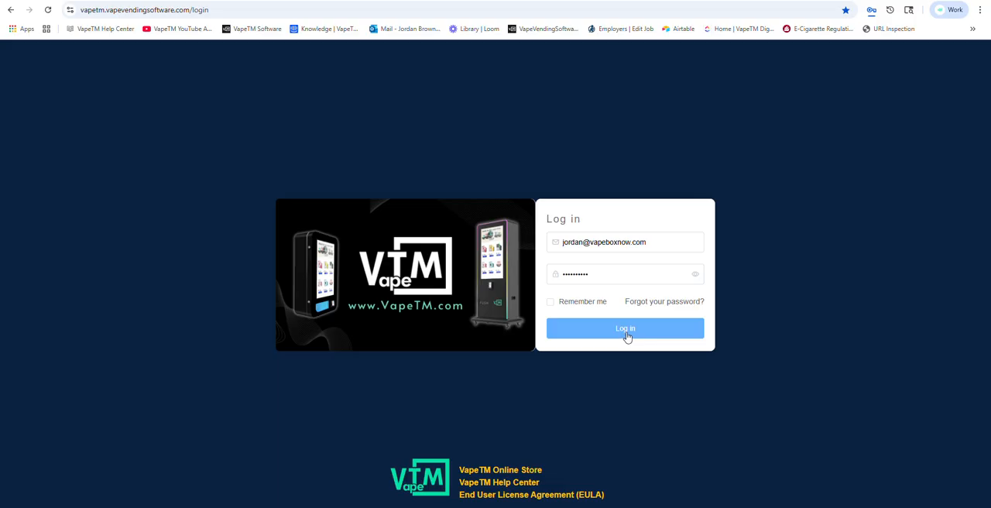
{"action": "left_click", "coordinate": [625, 328]}
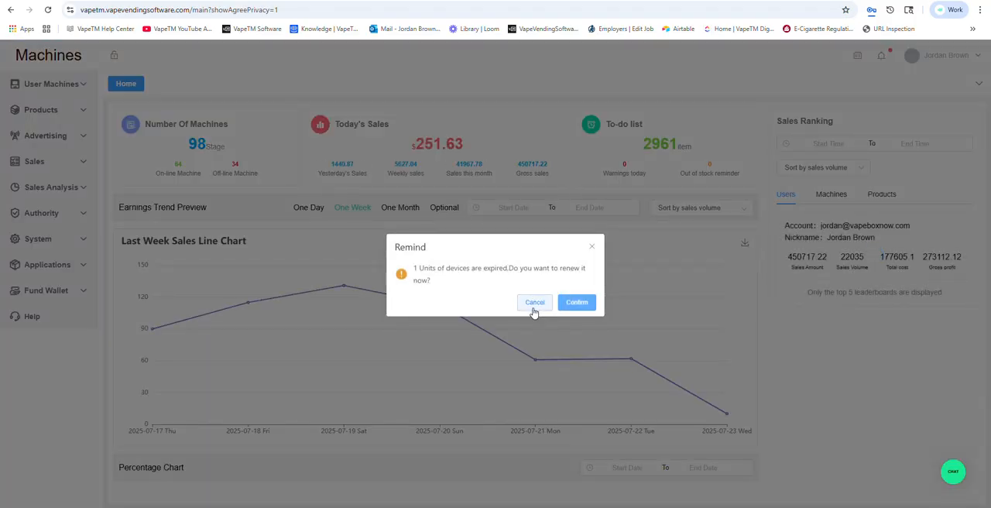
- Dismiss the renewal reminder and browse the machine list through pages 3 and 5
{"action": "left_click", "coordinate": [534, 302]}
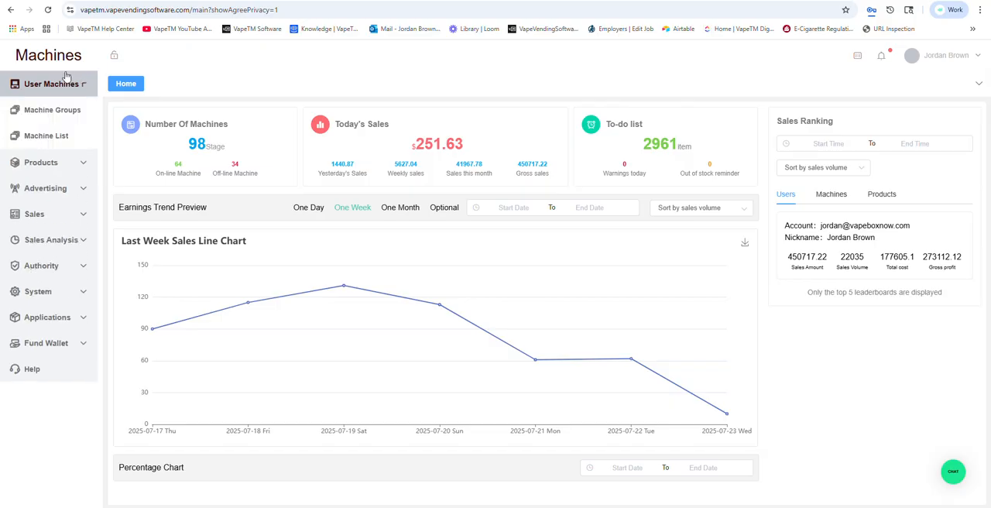
{"action": "left_click", "coordinate": [46, 136]}
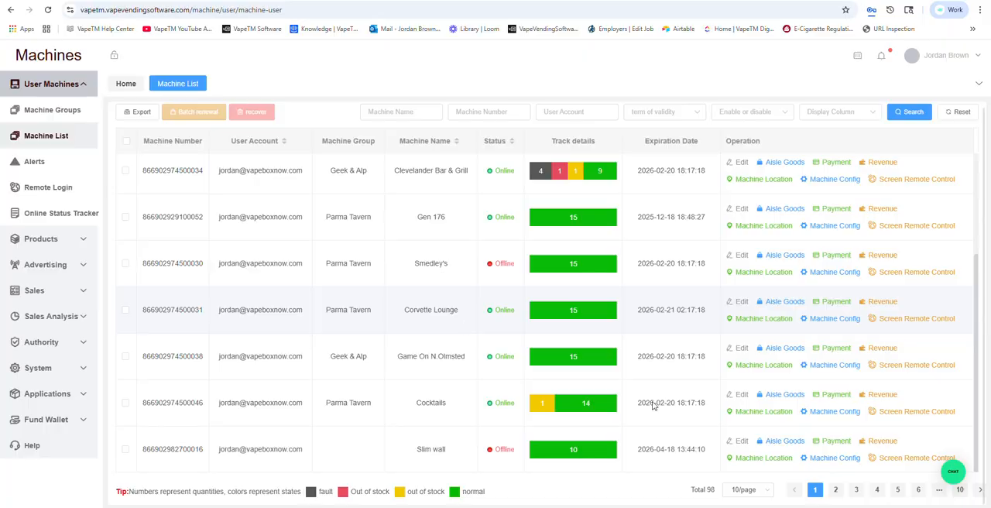
{"action": "left_click", "coordinate": [856, 489]}
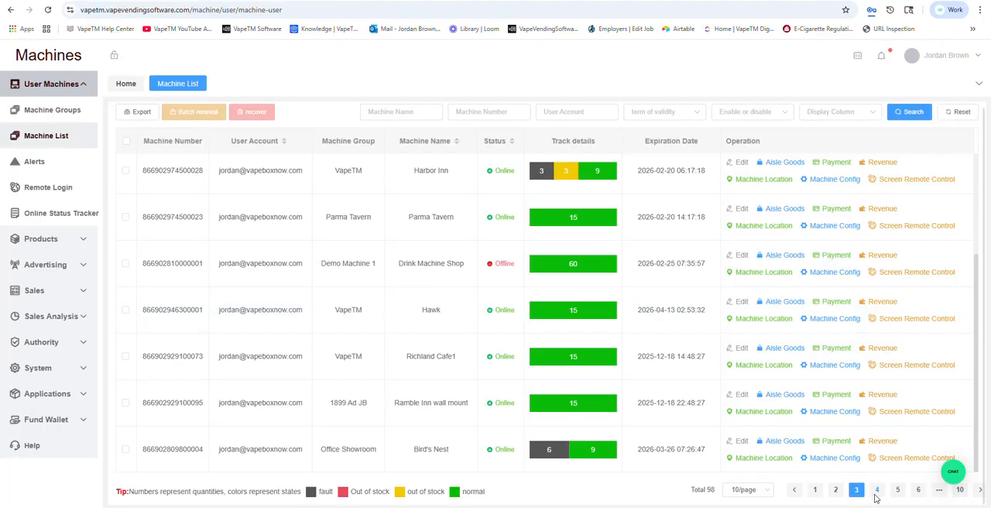
{"action": "left_click", "coordinate": [877, 489]}
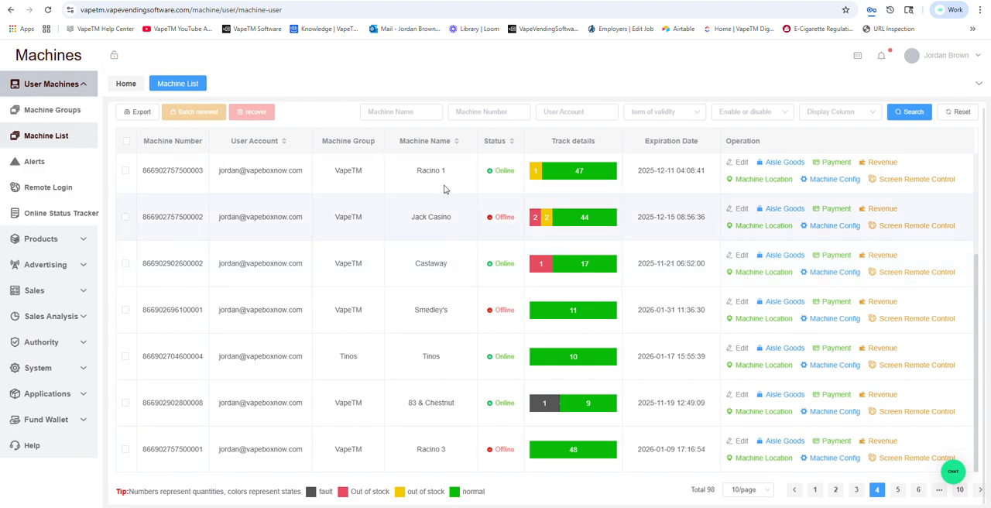
- Sort machines by status both ways and view Constantinos's per-channel stock details
{"action": "left_click", "coordinate": [513, 144]}
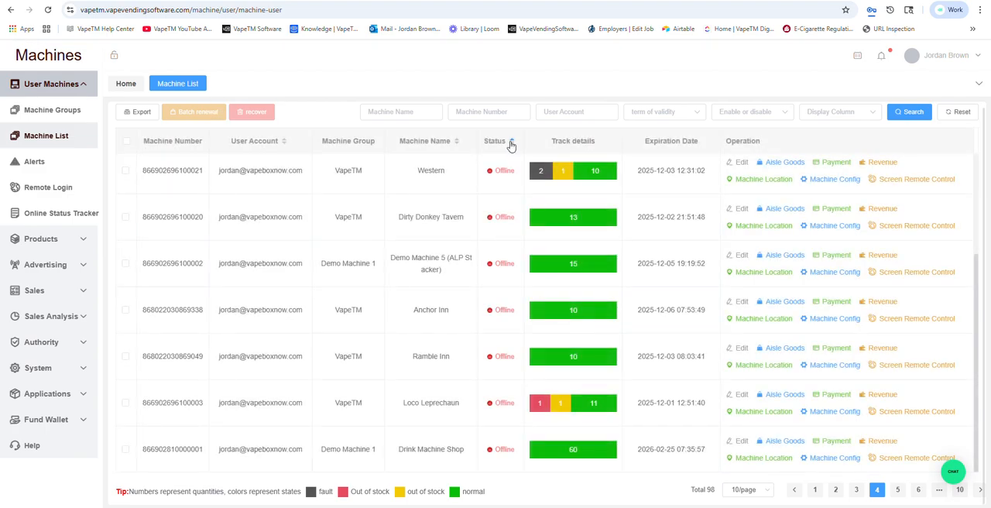
{"action": "left_click", "coordinate": [511, 141]}
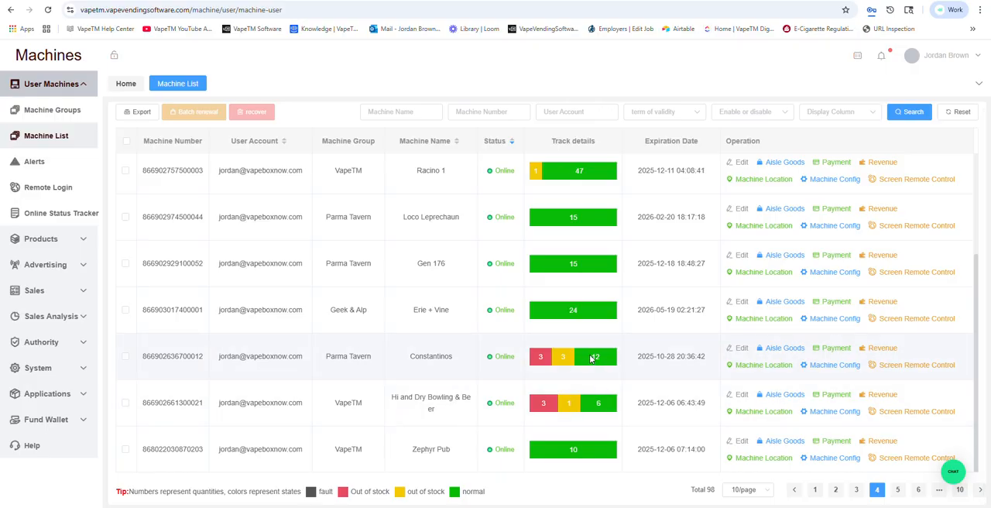
{"action": "left_click", "coordinate": [591, 356]}
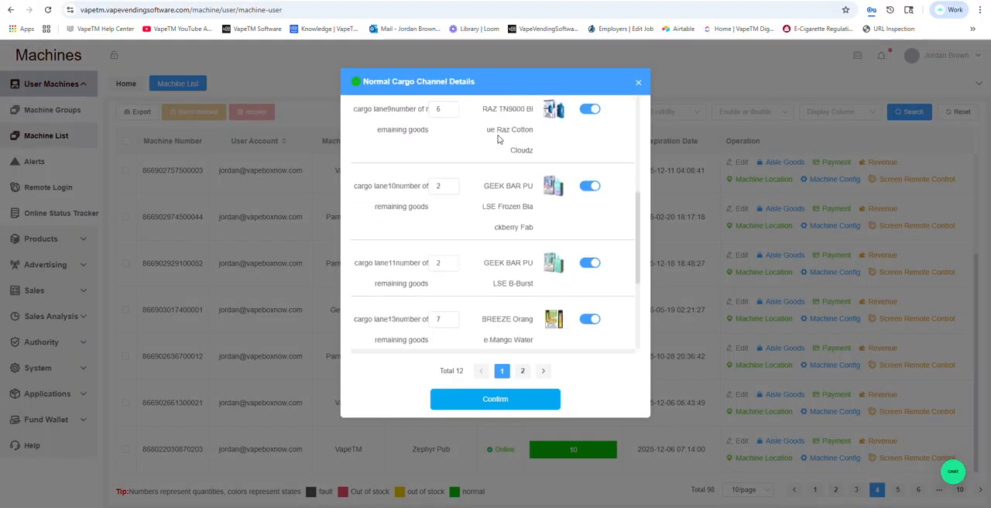
{"action": "left_click", "coordinate": [638, 80]}
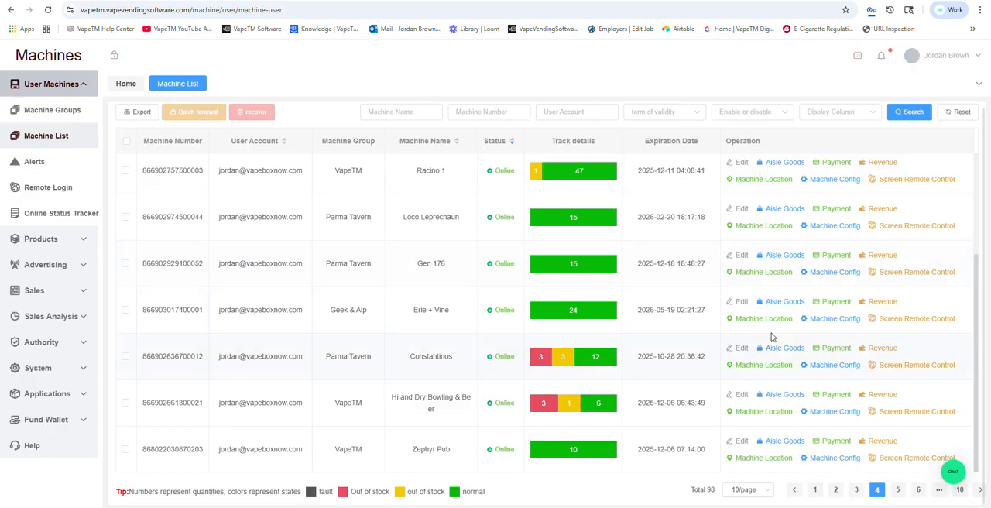
- Review a machine's aisle products, prices and aisle 1's age restriction in Edit Channels Product
{"action": "left_click", "coordinate": [783, 161]}
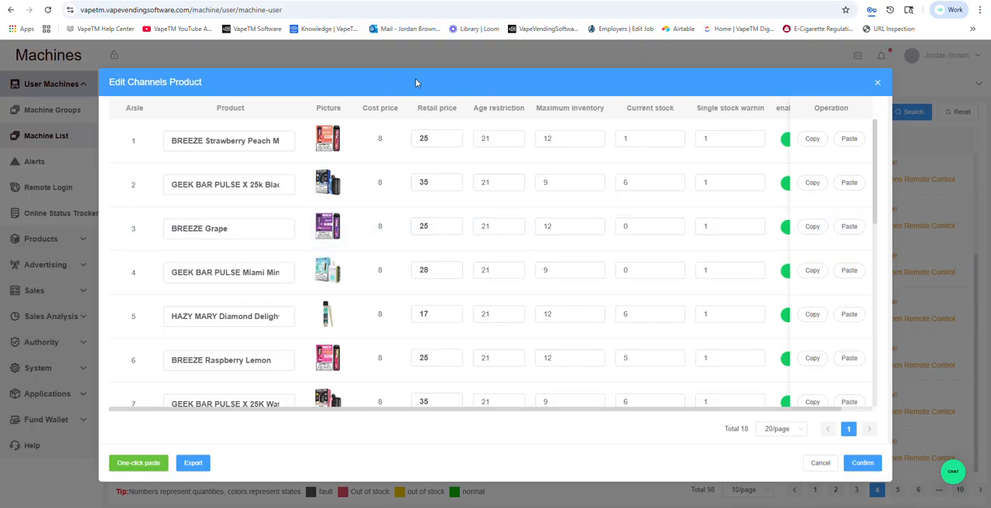
{"action": "mouse_move", "coordinate": [502, 133]}
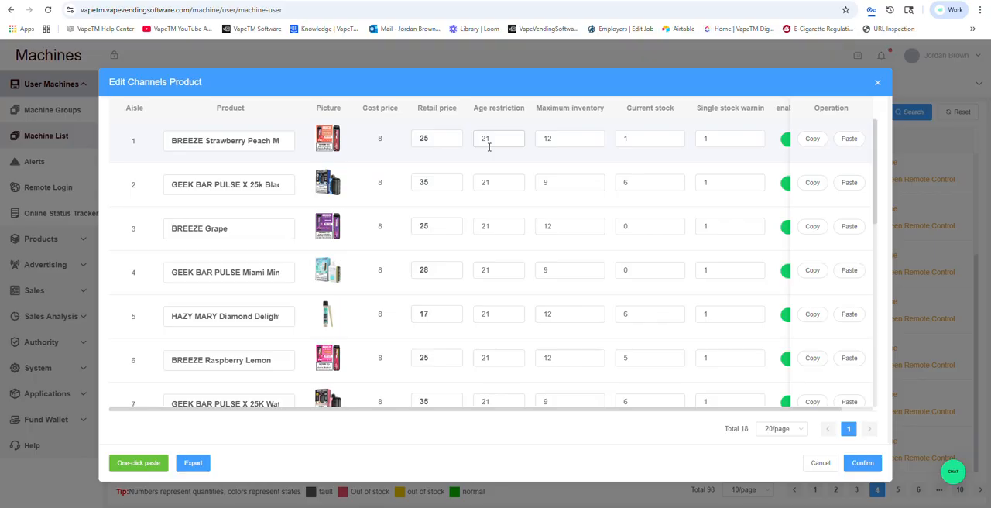
{"action": "left_click", "coordinate": [499, 138]}
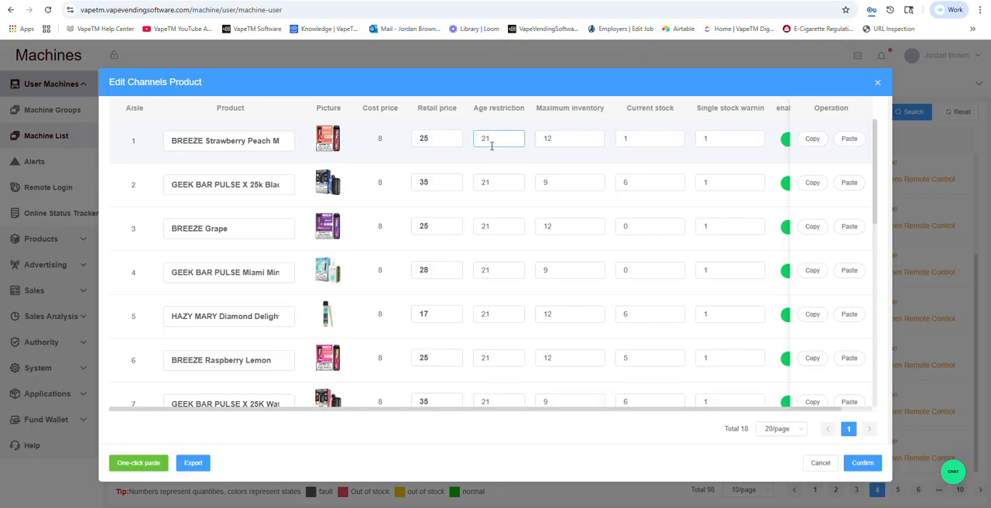
{"action": "scroll", "scroll_direction": "down", "scroll_amount": 3}
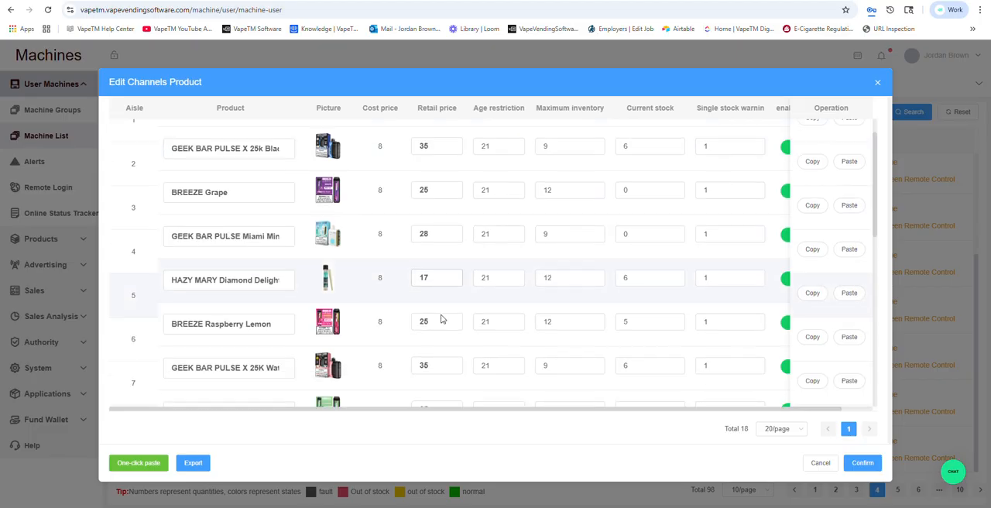
{"action": "scroll", "scroll_direction": "down", "scroll_amount": 3}
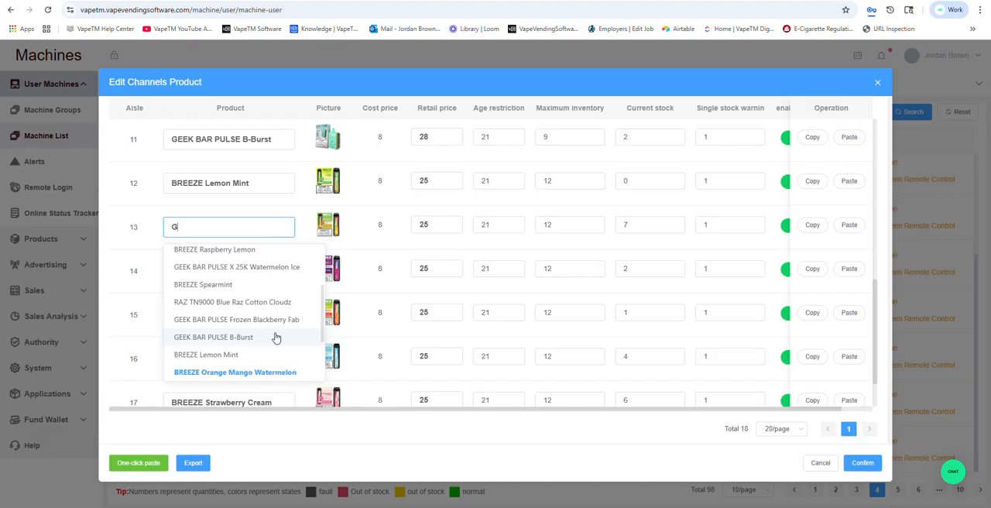
- Switch aisle 13's product to a GEEK BAR PULSE SKY flavour
{"action": "type", "text": "Geek Bar"}
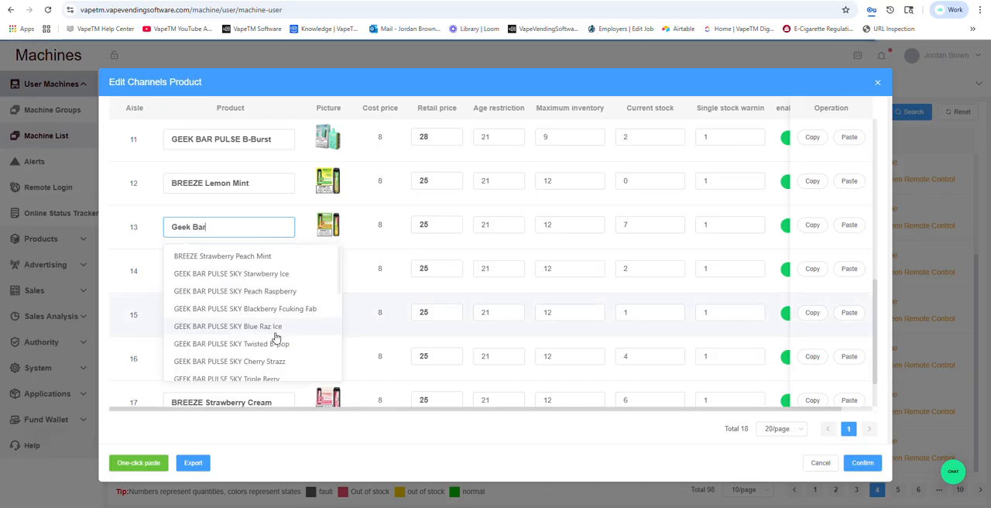
{"action": "mouse_move", "coordinate": [231, 272]}
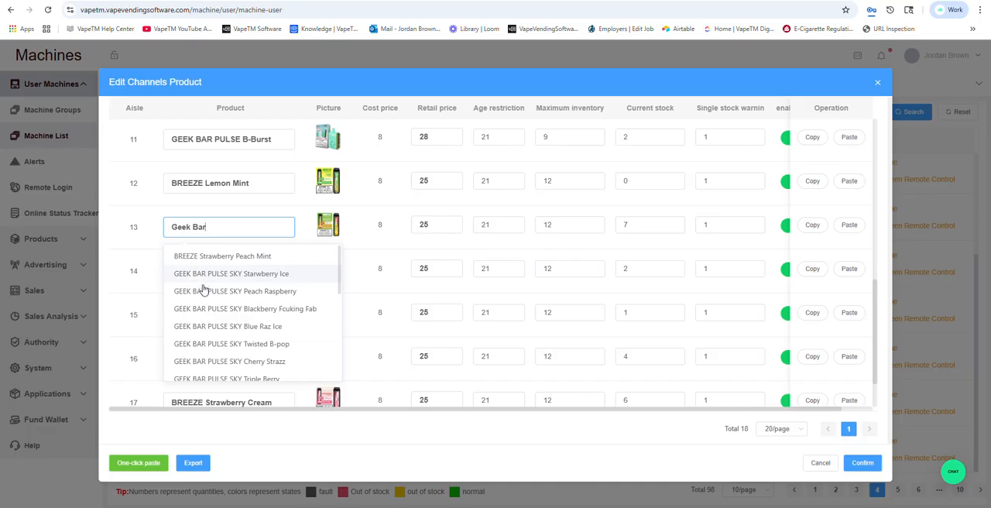
{"action": "left_click", "coordinate": [235, 291]}
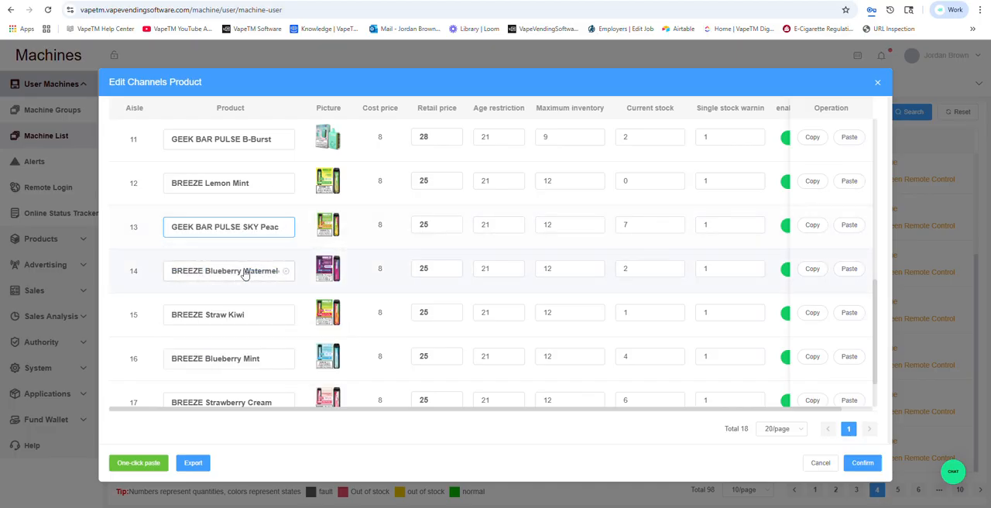
{"action": "left_click", "coordinate": [229, 270]}
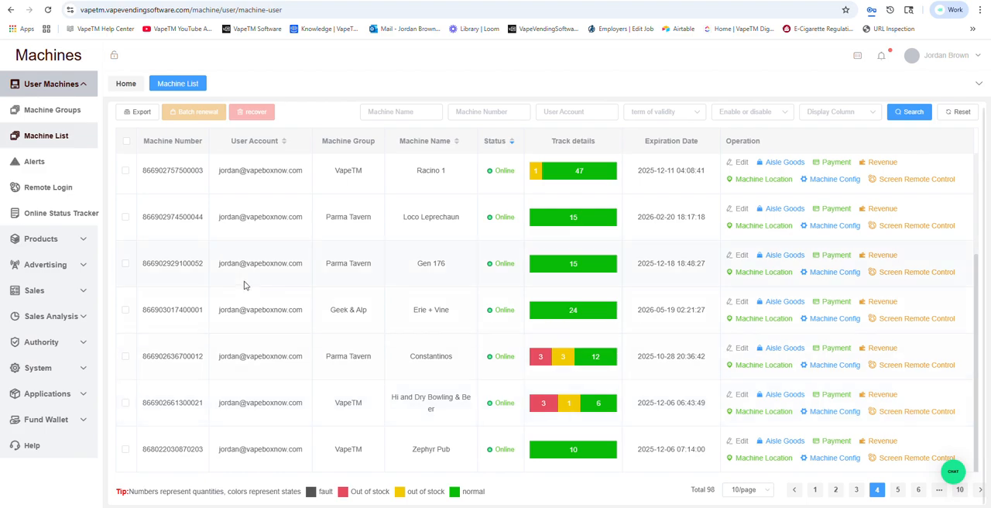
{"action": "mouse_move", "coordinate": [46, 136]}
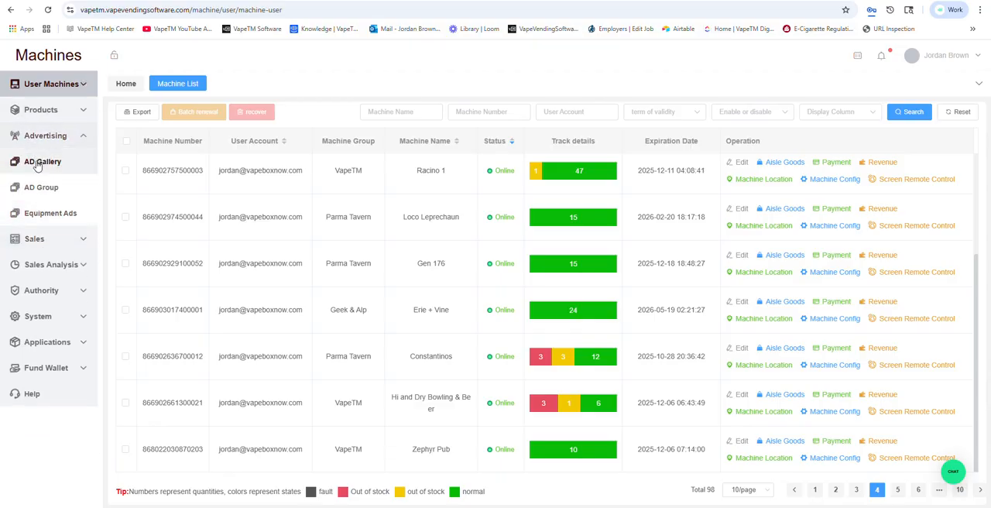
- Browse the AD Gallery, then view an ad group's Screen saver and Screen top adverts
{"action": "left_click", "coordinate": [43, 161]}
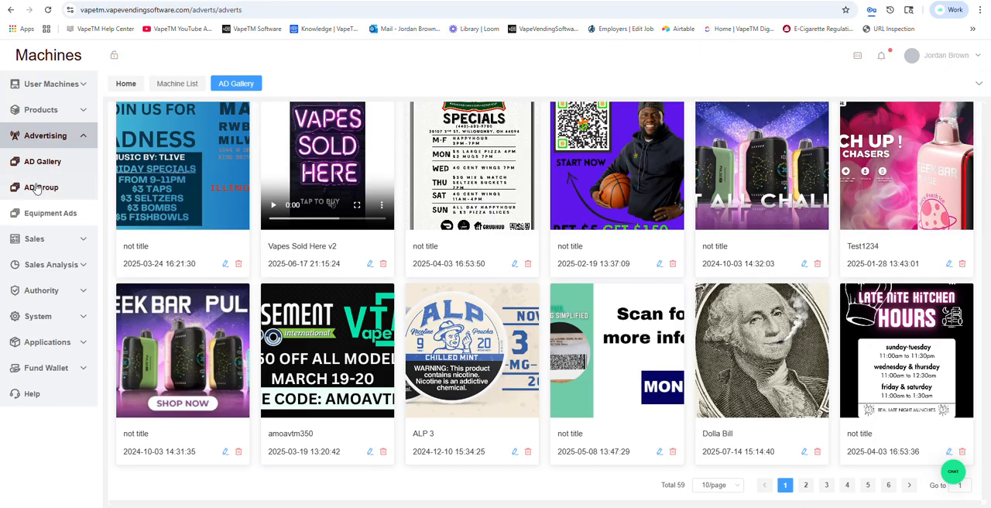
{"action": "left_click", "coordinate": [40, 187]}
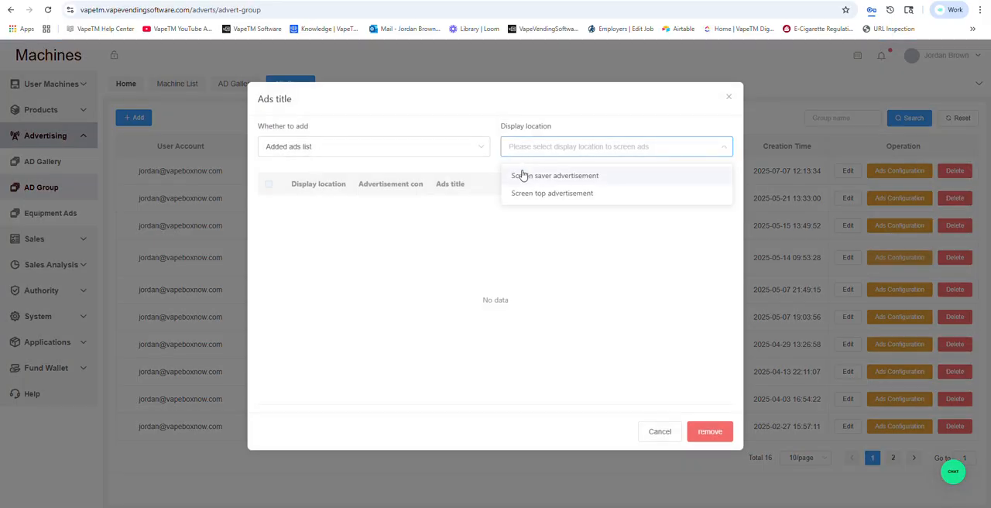
{"action": "left_click", "coordinate": [554, 175]}
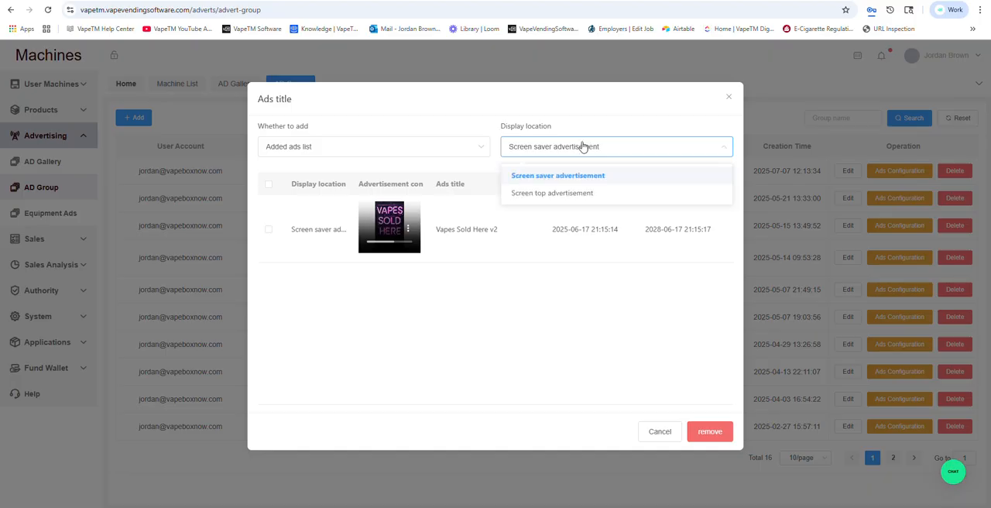
{"action": "left_click", "coordinate": [551, 192]}
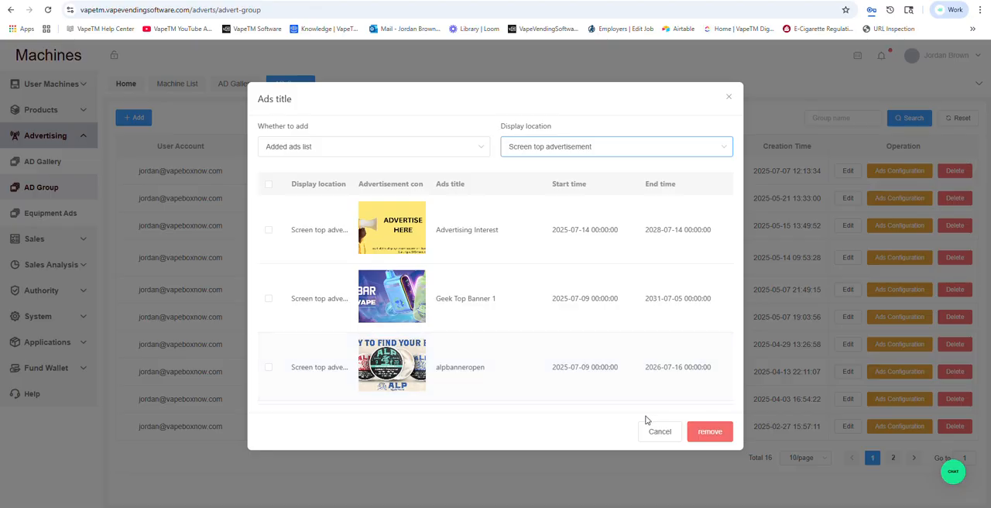
{"action": "left_click", "coordinate": [659, 431]}
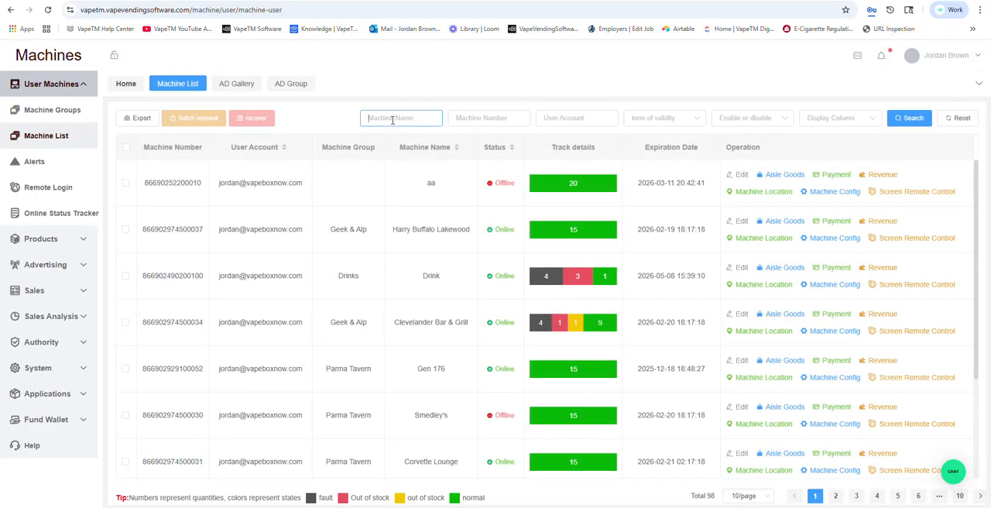
- Search the Remote Login machine map for machine 1899
{"action": "type", "text": "18"}
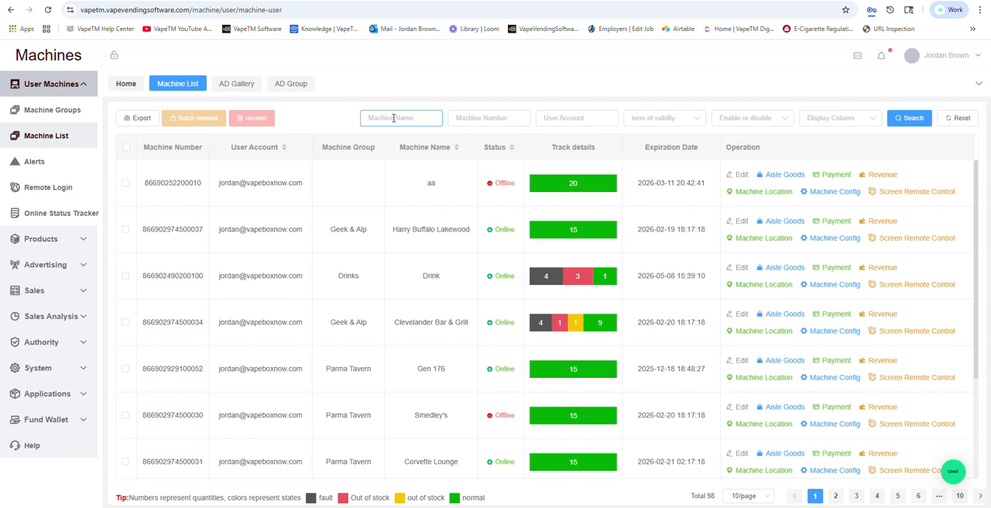
{"action": "left_click", "coordinate": [48, 186]}
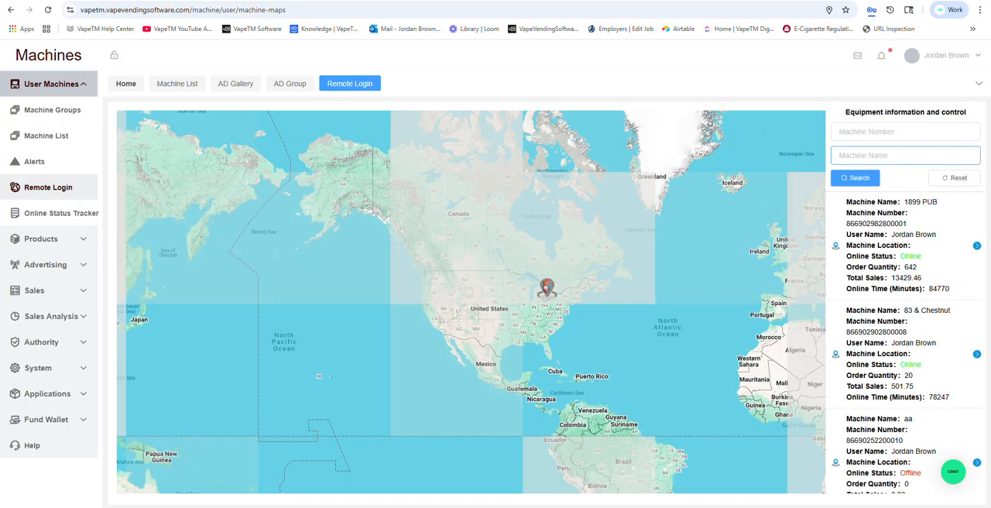
{"action": "type", "text": "1899"}
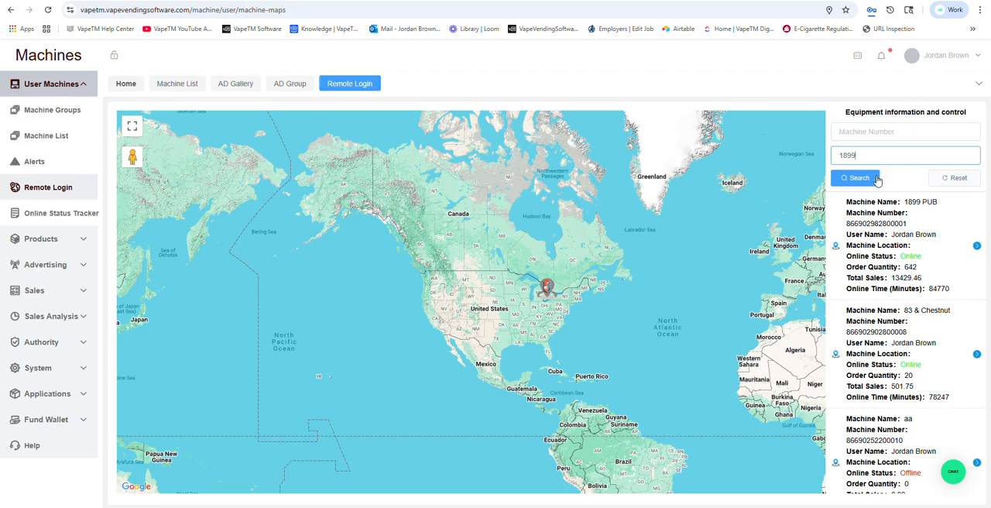
{"action": "left_click", "coordinate": [855, 176]}
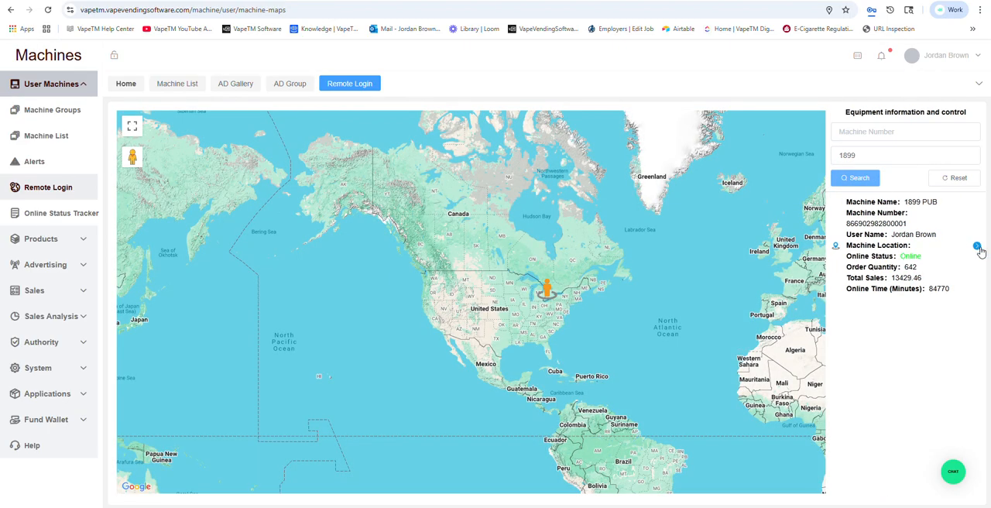
- Start a Screen Remote Control session with the 1899 PUB machine
{"action": "left_click", "coordinate": [978, 246]}
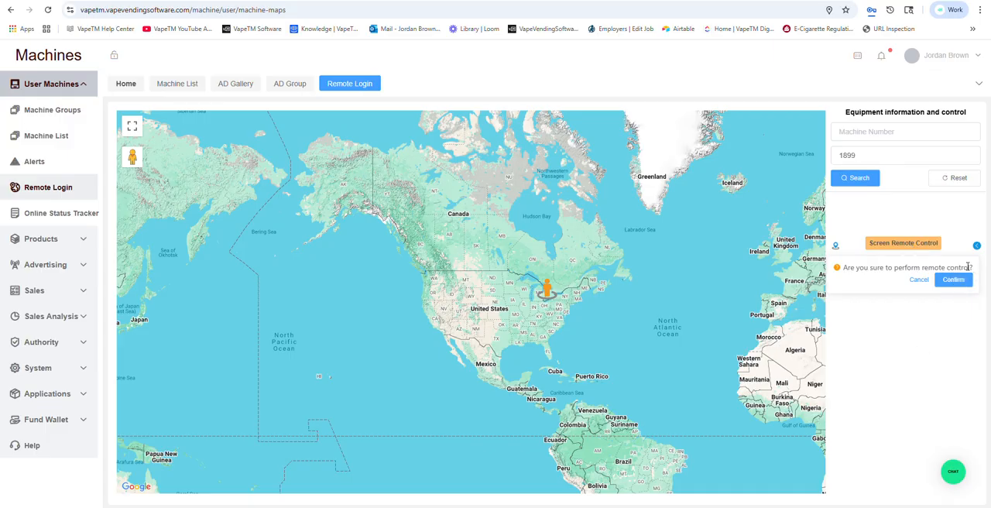
{"action": "left_click", "coordinate": [954, 279]}
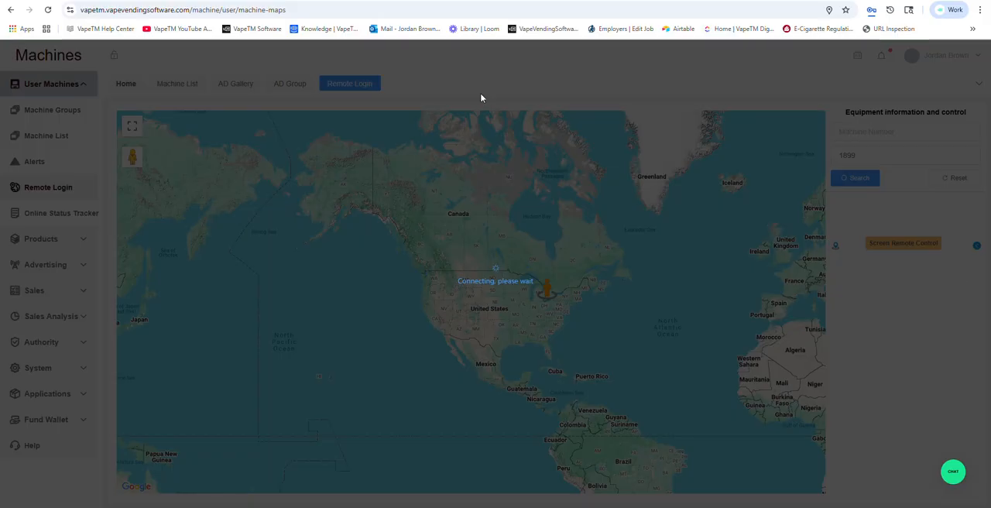
{"action": "mouse_move", "coordinate": [336, 125]}
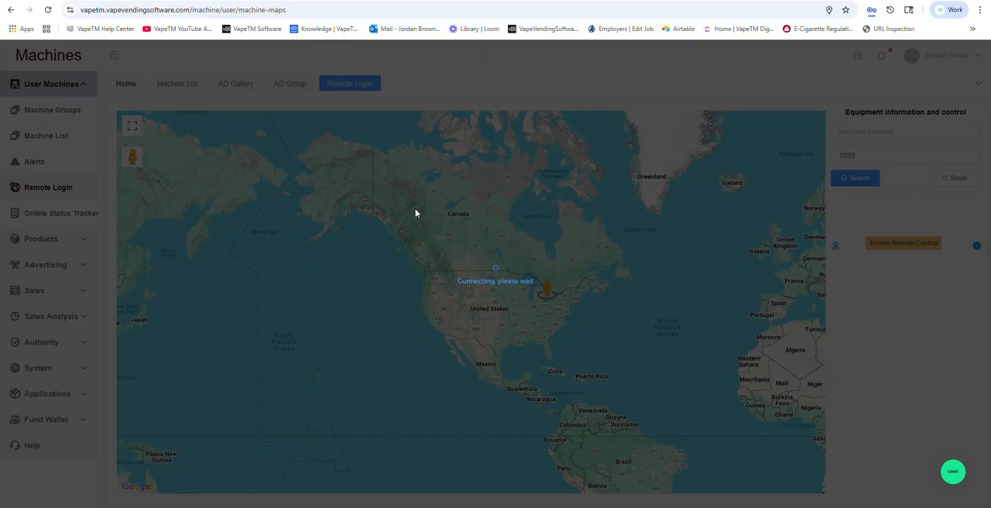
{"action": "mouse_move", "coordinate": [356, 241]}
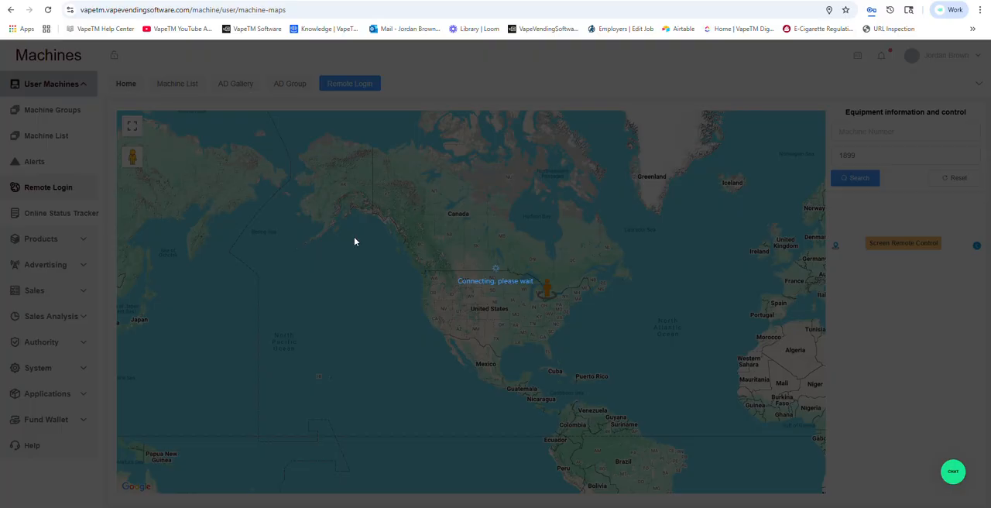
{"action": "left_click", "coordinate": [902, 241]}
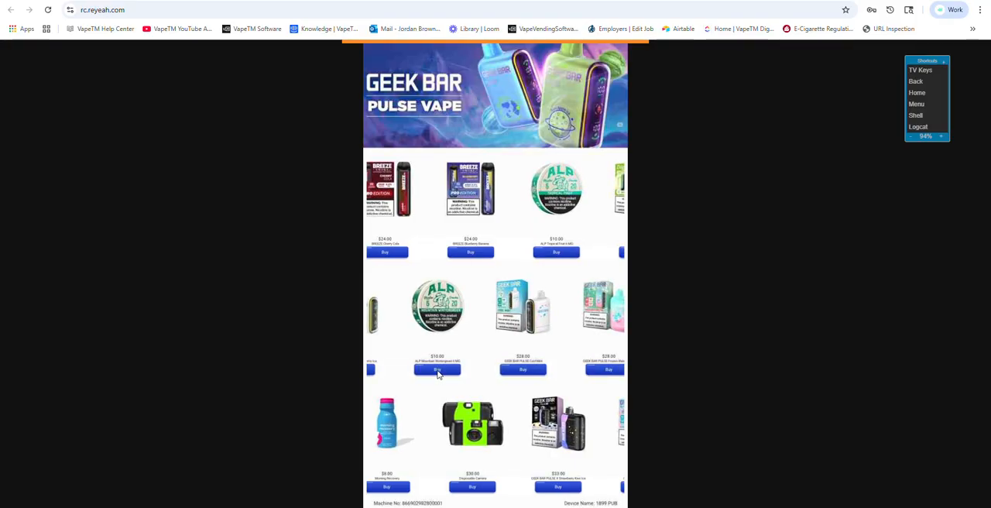
- Try buying a product on machine 1899's storefront screen remotely
{"action": "left_click", "coordinate": [437, 368]}
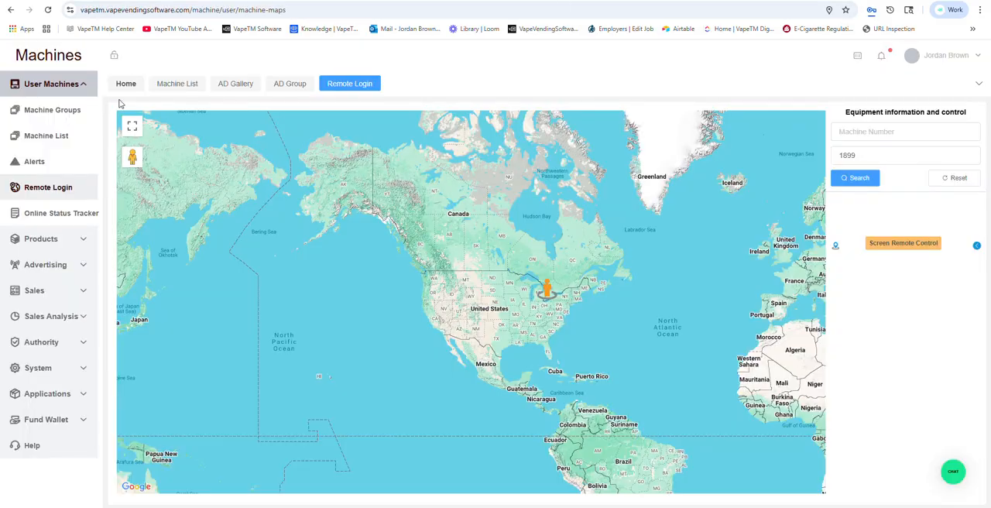
- Filter the machine list to 1899, open its config and set the ad rotation interval to 4
{"action": "left_click", "coordinate": [176, 83]}
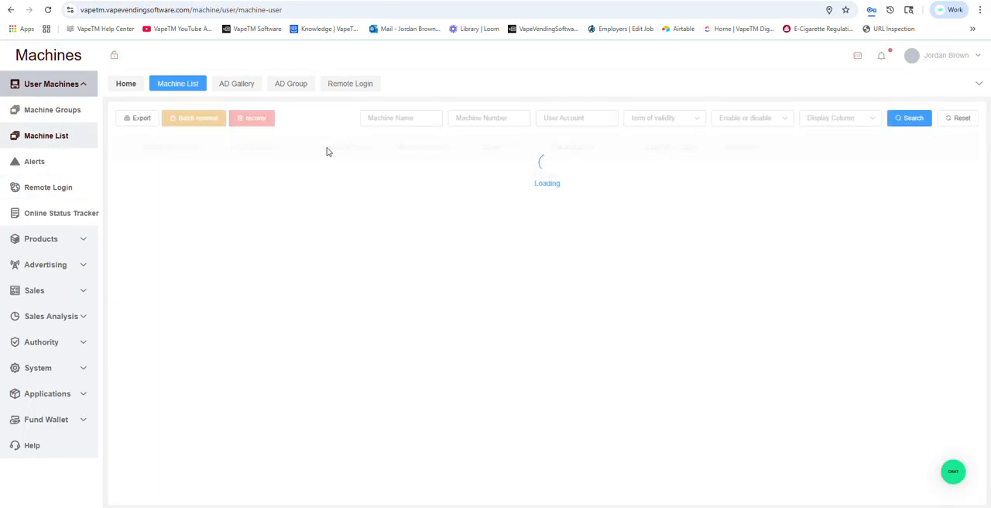
{"action": "type", "text": "1899"}
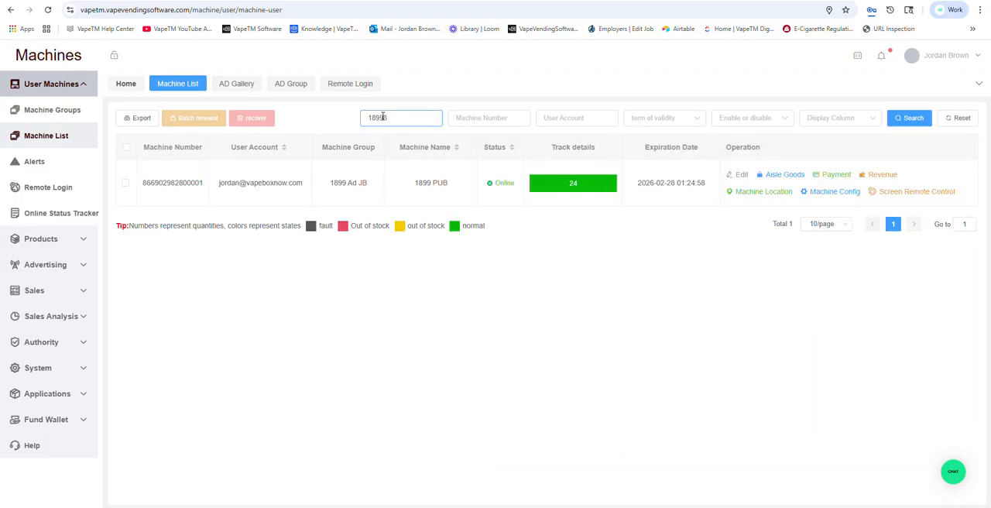
{"action": "left_click", "coordinate": [834, 192]}
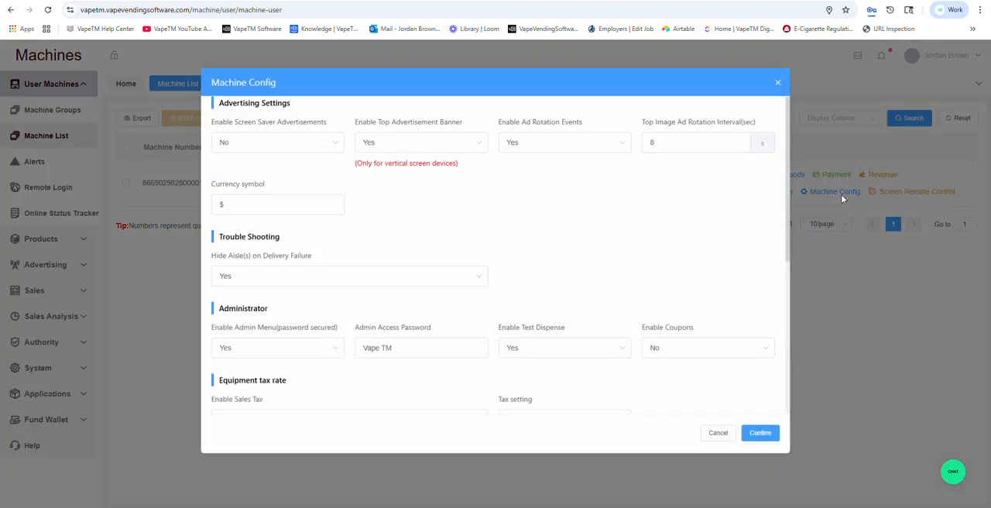
{"action": "scroll", "scroll_direction": "down", "scroll_amount": 3}
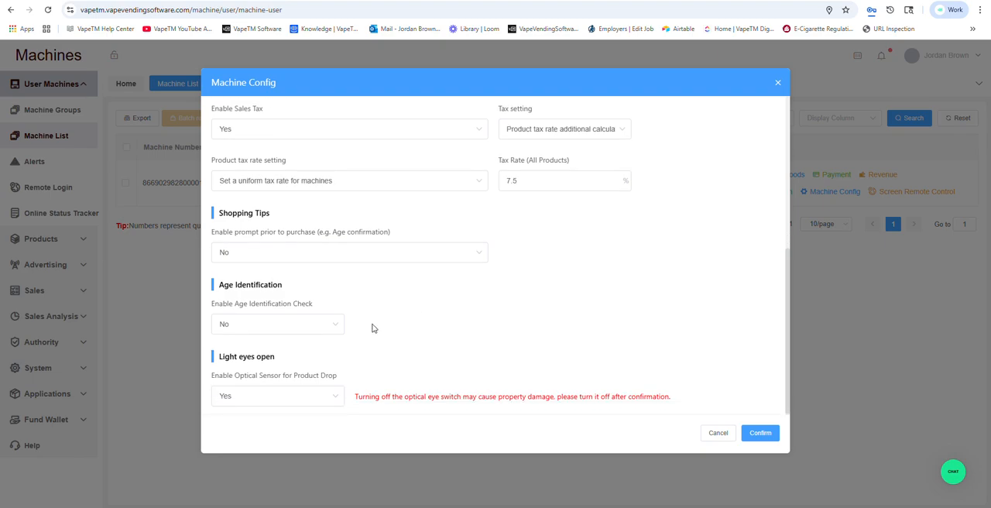
{"action": "left_click", "coordinate": [558, 179]}
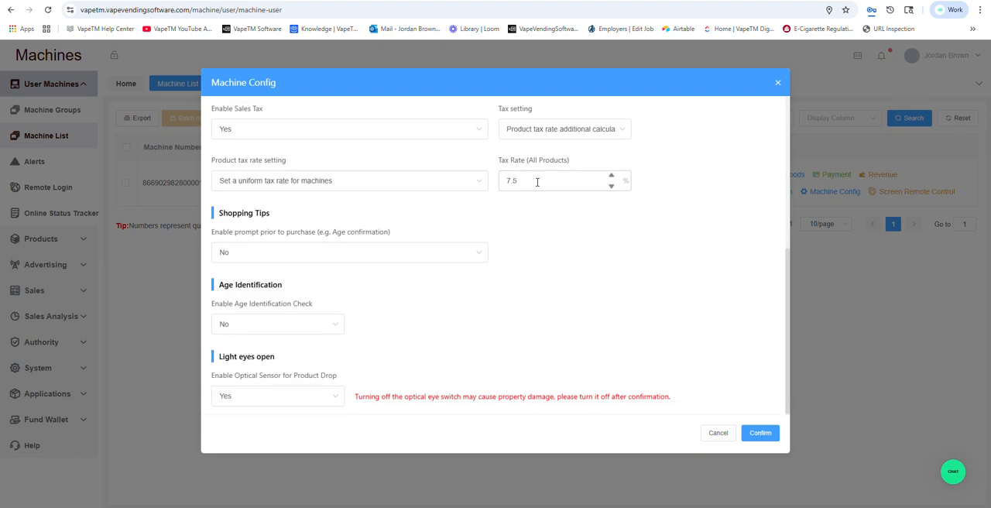
{"action": "left_click", "coordinate": [557, 179]}
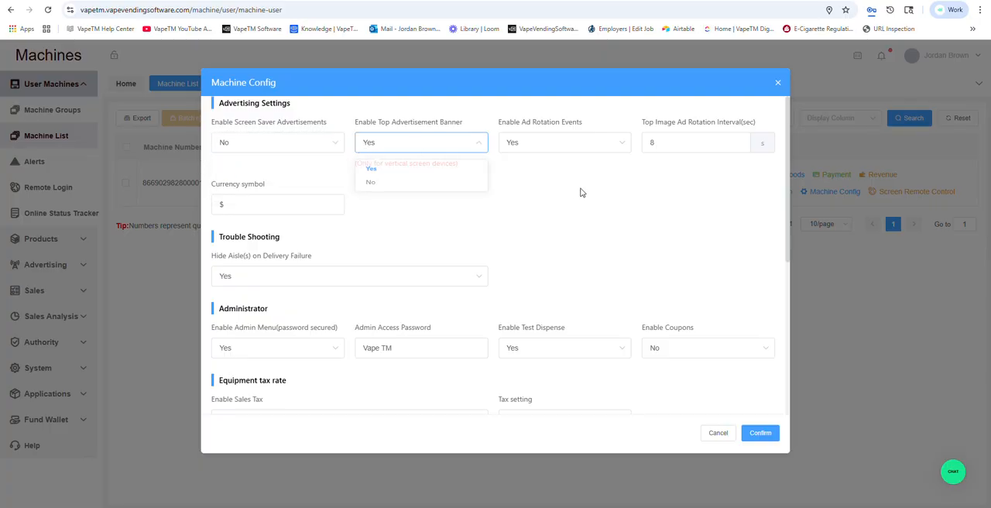
{"action": "left_click", "coordinate": [695, 142]}
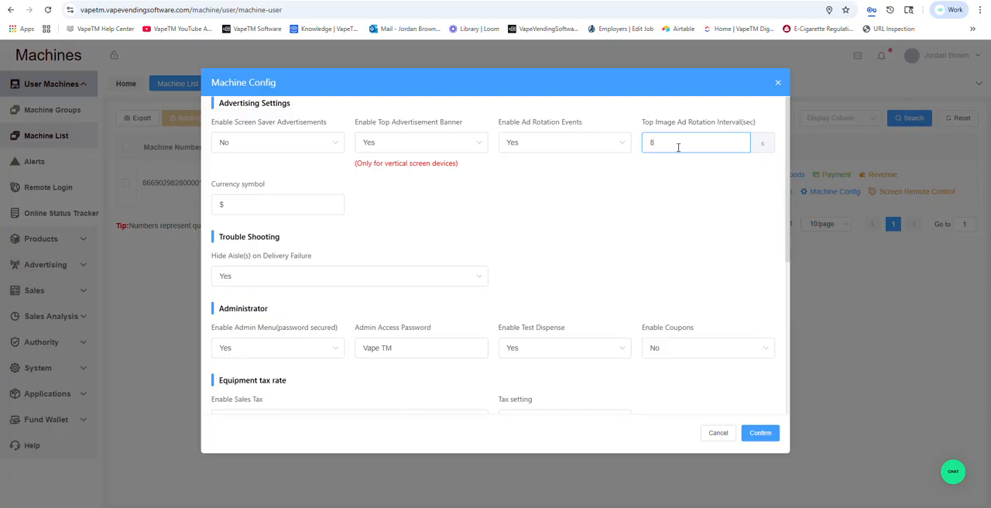
{"action": "type", "text": "4"}
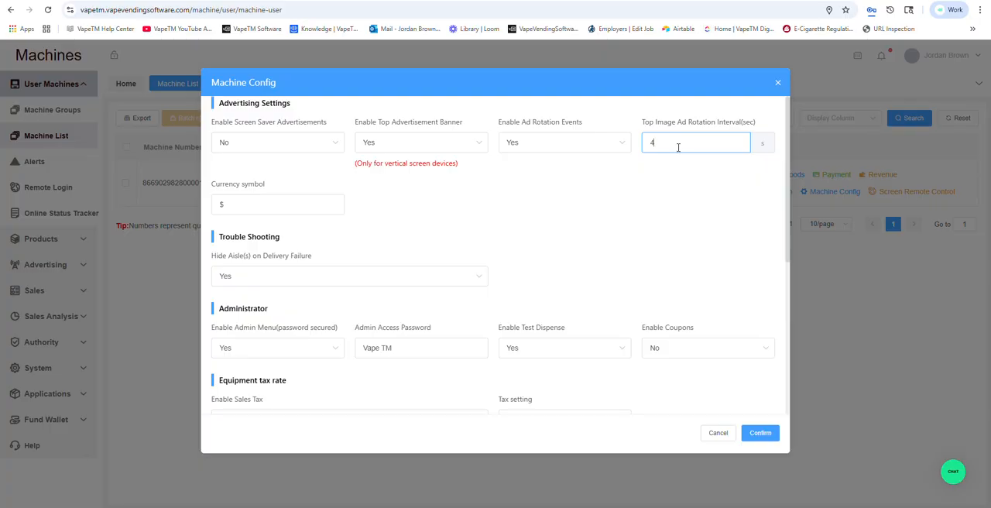
{"action": "mouse_move", "coordinate": [319, 276]}
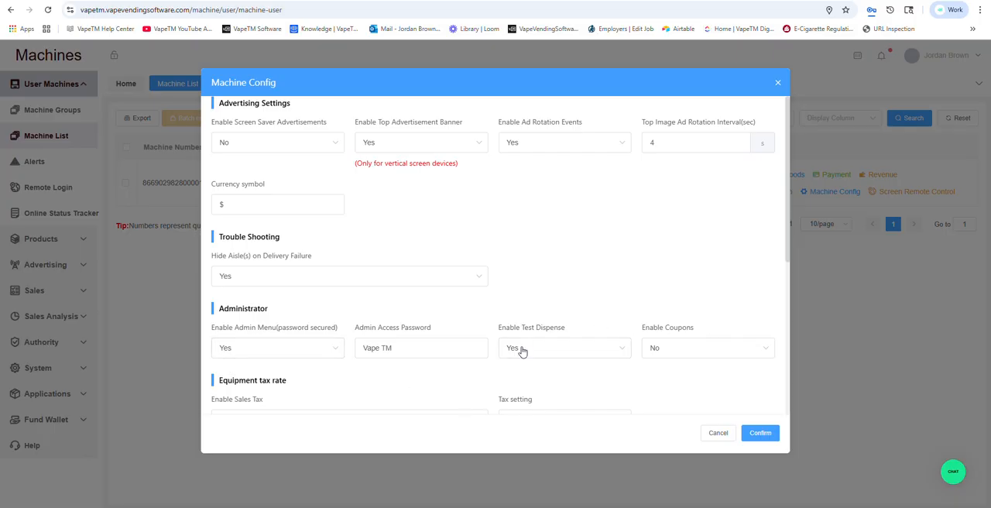
- Enable age identification with the AgeRecognitionScanner method, then cancel without saving
{"action": "scroll", "scroll_direction": "down", "scroll_amount": 3}
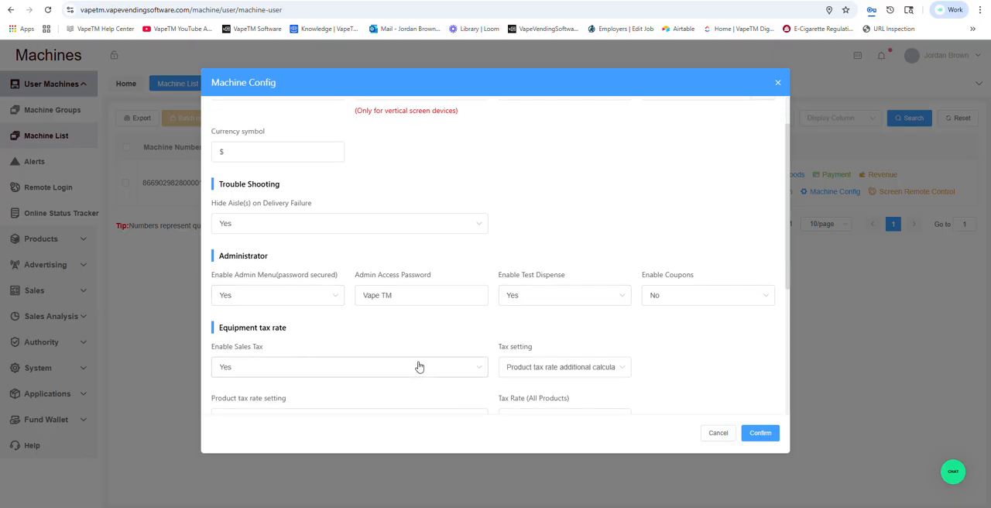
{"action": "scroll", "scroll_direction": "down", "scroll_amount": 3}
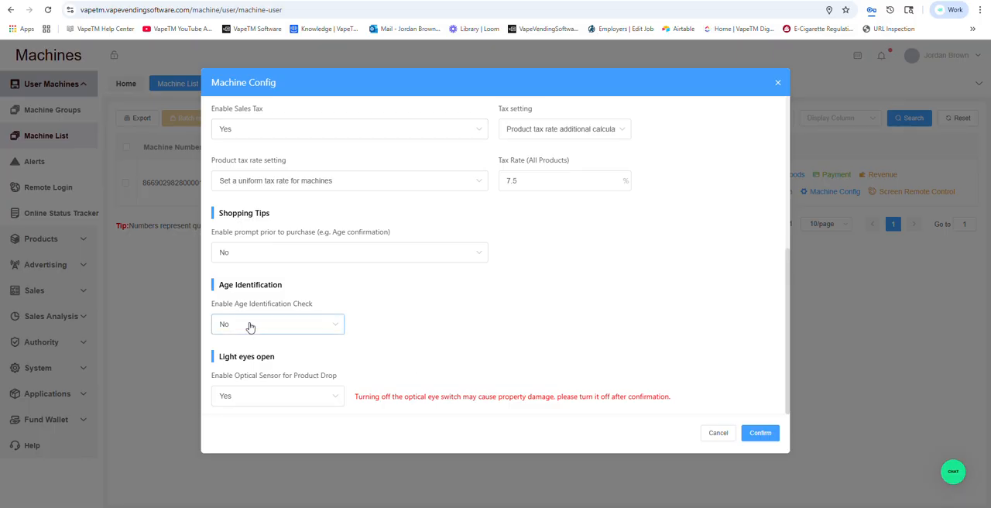
{"action": "left_click", "coordinate": [277, 324]}
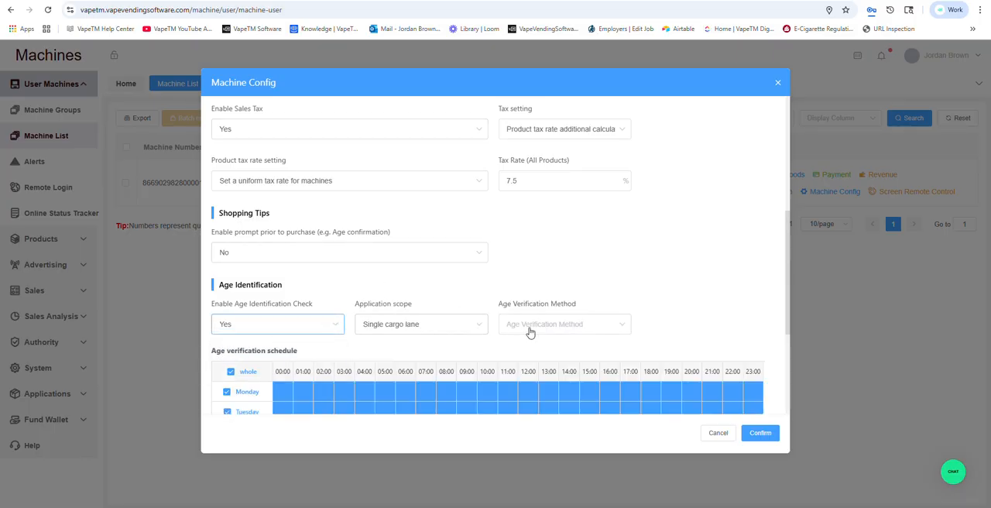
{"action": "left_click", "coordinate": [563, 324]}
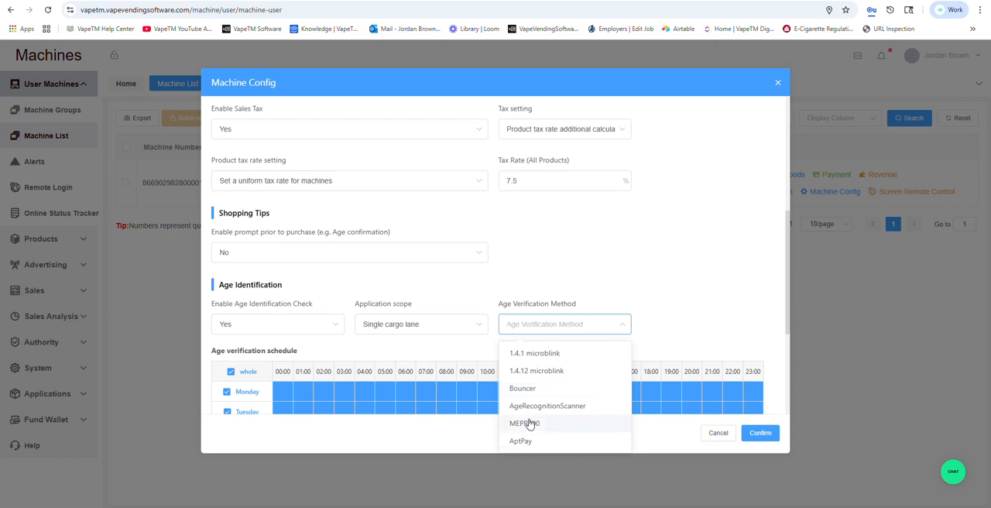
{"action": "left_click", "coordinate": [548, 406]}
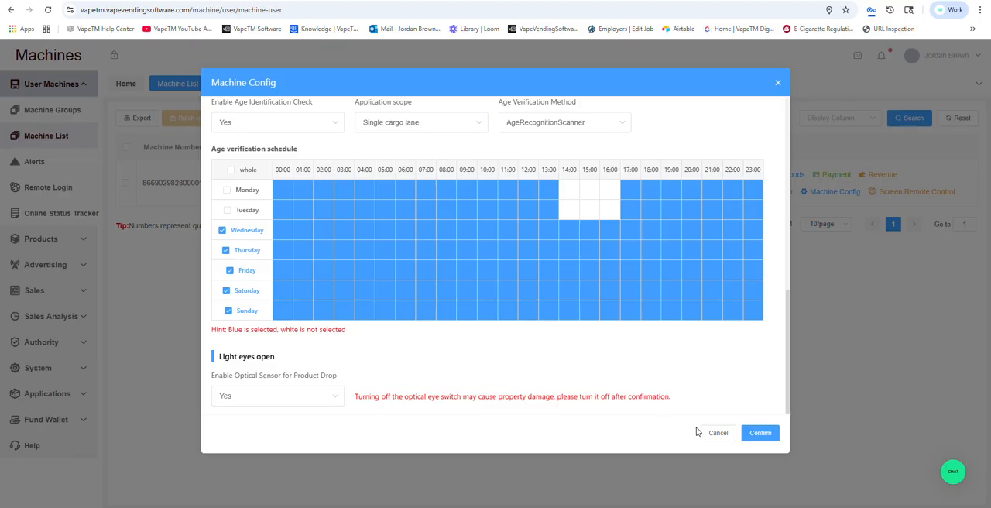
{"action": "left_click", "coordinate": [719, 432]}
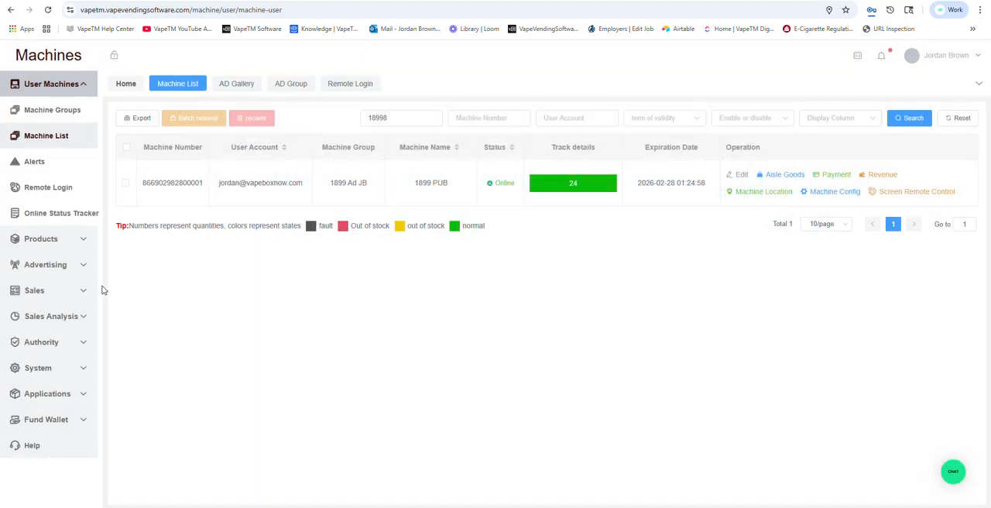
- Browse the Product List through pages 2, 3 and 4
{"action": "left_click", "coordinate": [40, 238]}
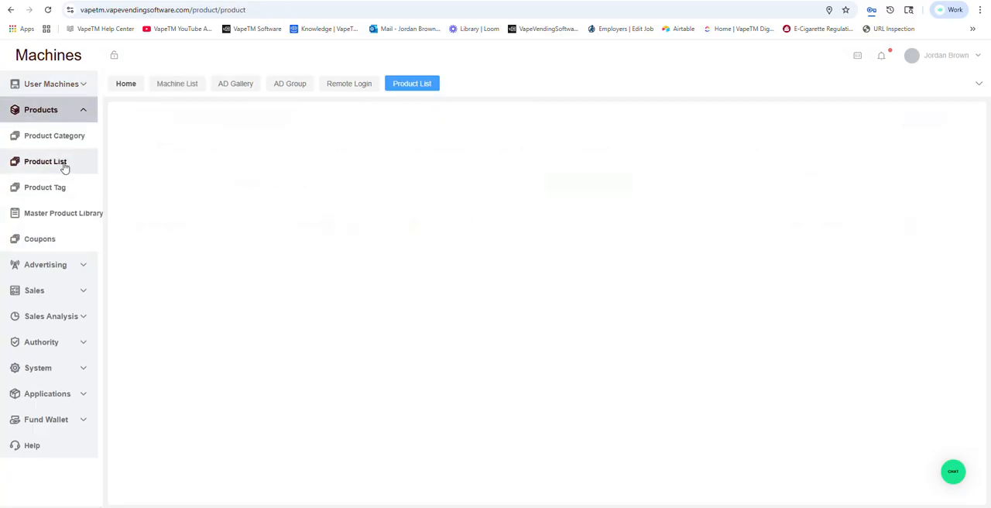
{"action": "left_click", "coordinate": [45, 161]}
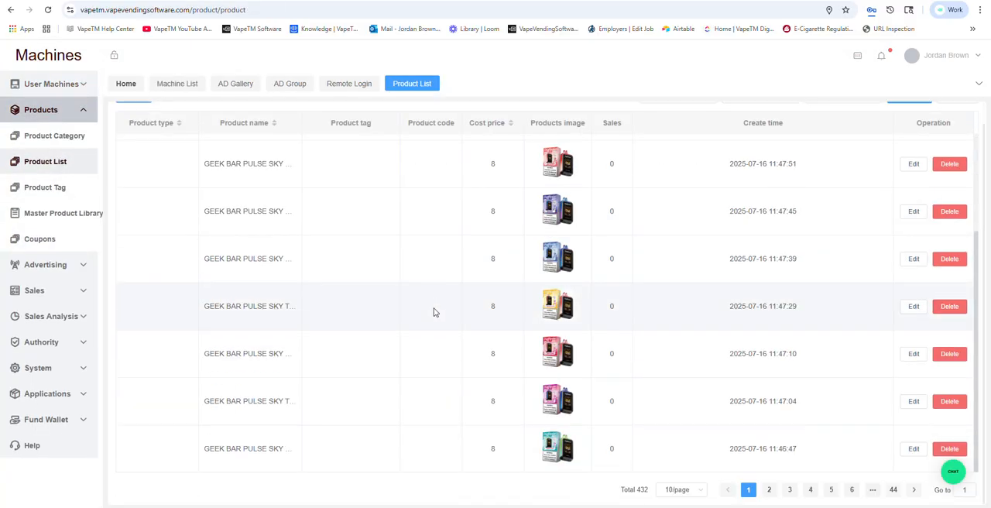
{"action": "left_click", "coordinate": [768, 489]}
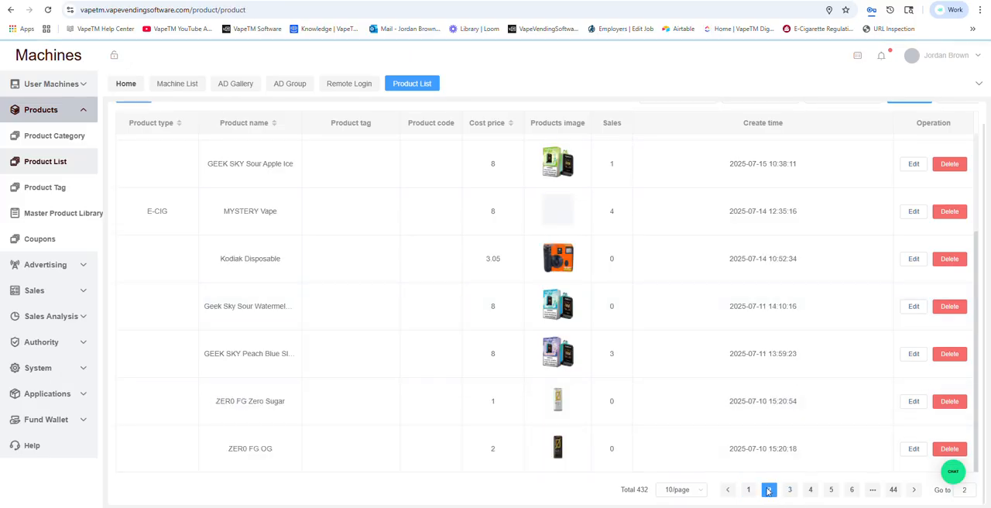
{"action": "left_click", "coordinate": [768, 489]}
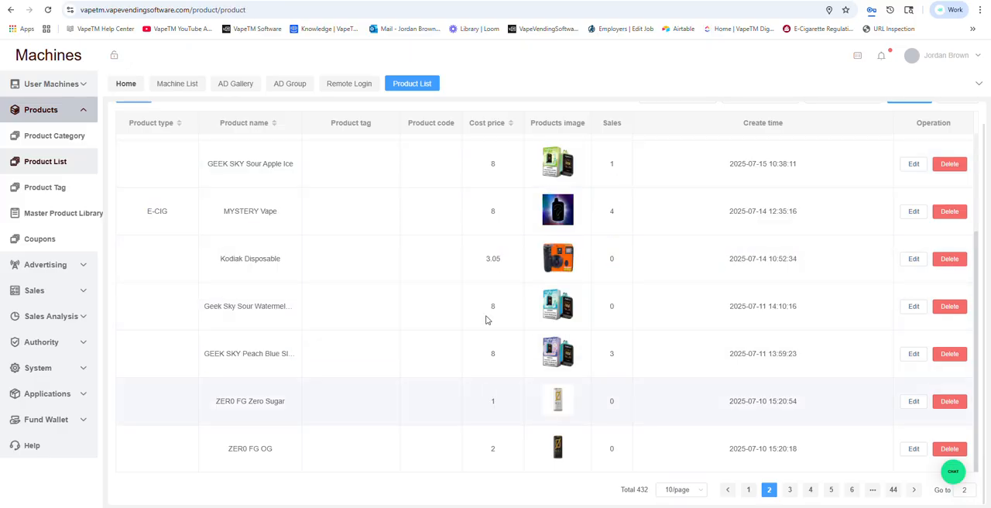
{"action": "left_click", "coordinate": [790, 489]}
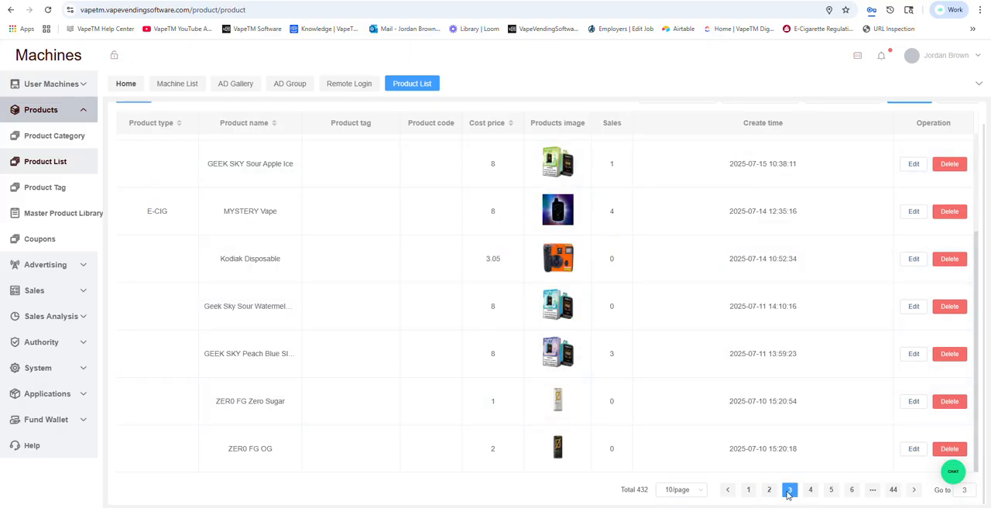
{"action": "left_click", "coordinate": [809, 489]}
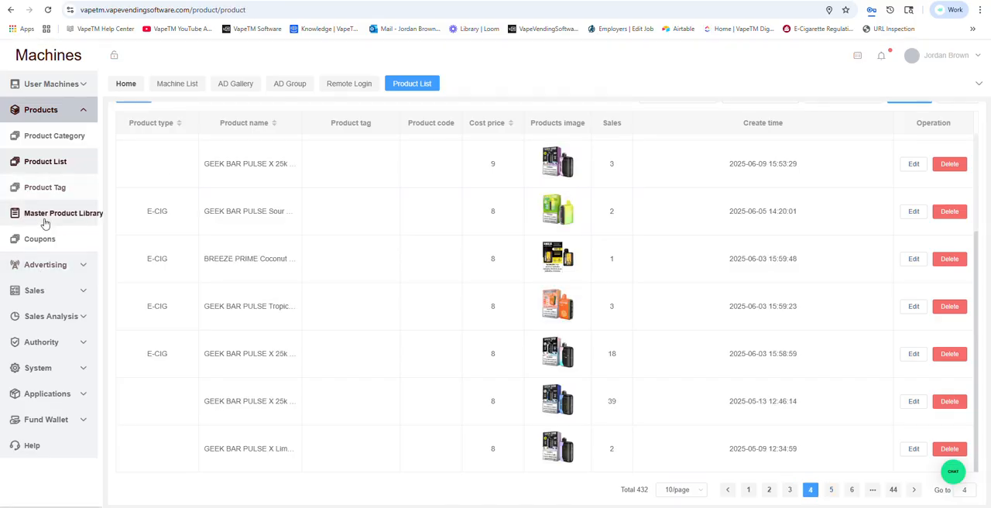
- Page through the Master Product Library to pages 4 and 7, then return to the product list
{"action": "left_click", "coordinate": [63, 214]}
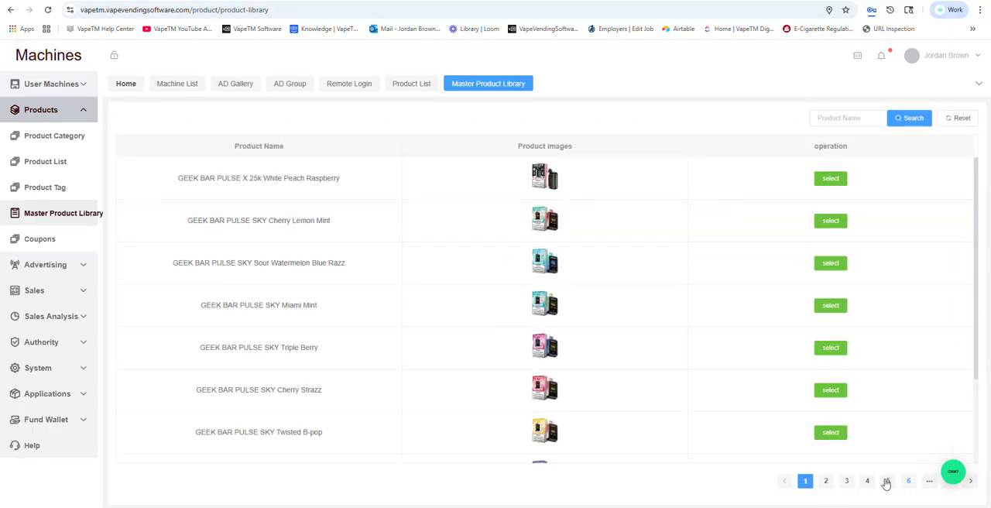
{"action": "left_click", "coordinate": [867, 480]}
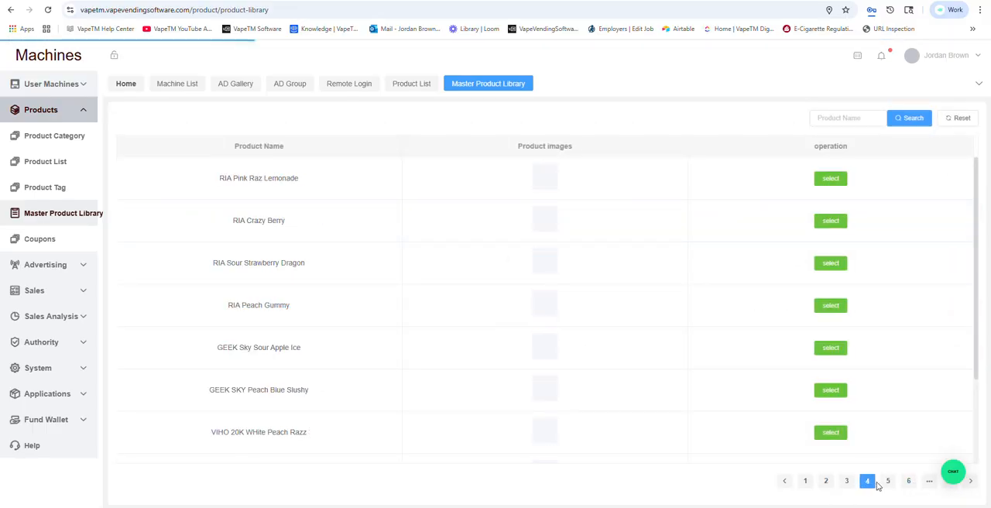
{"action": "left_click", "coordinate": [888, 480]}
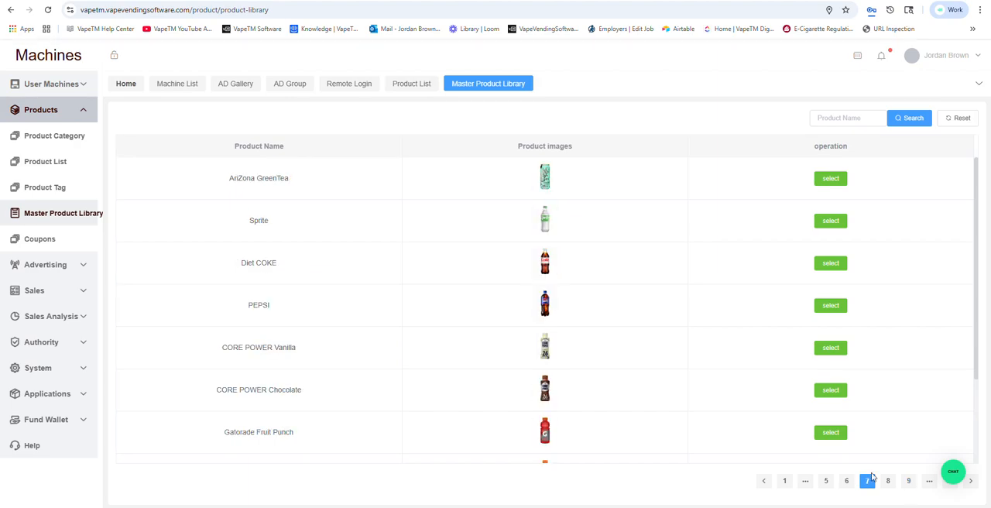
{"action": "left_click", "coordinate": [889, 480]}
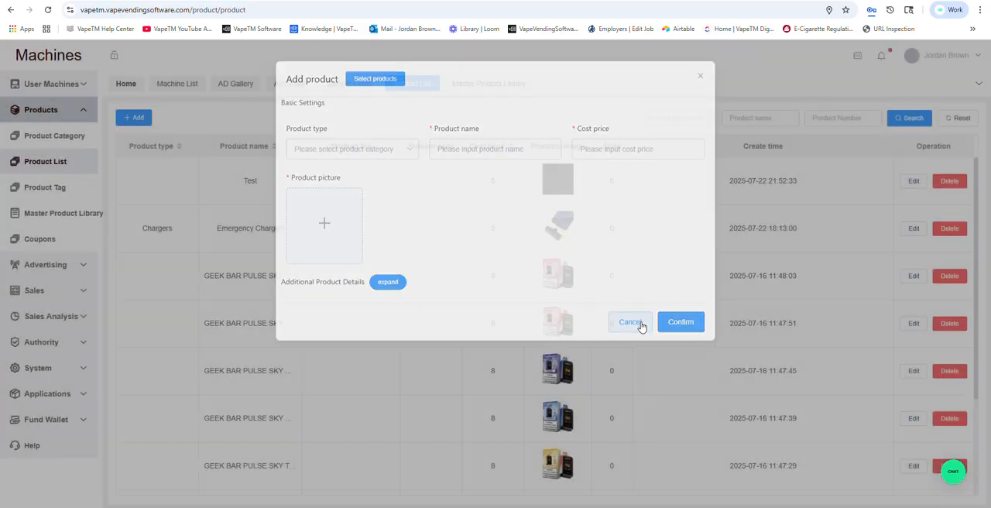
- Cancel the add-product form, view aisle 2's product choices and cancel the channel editor
{"action": "left_click", "coordinate": [628, 321]}
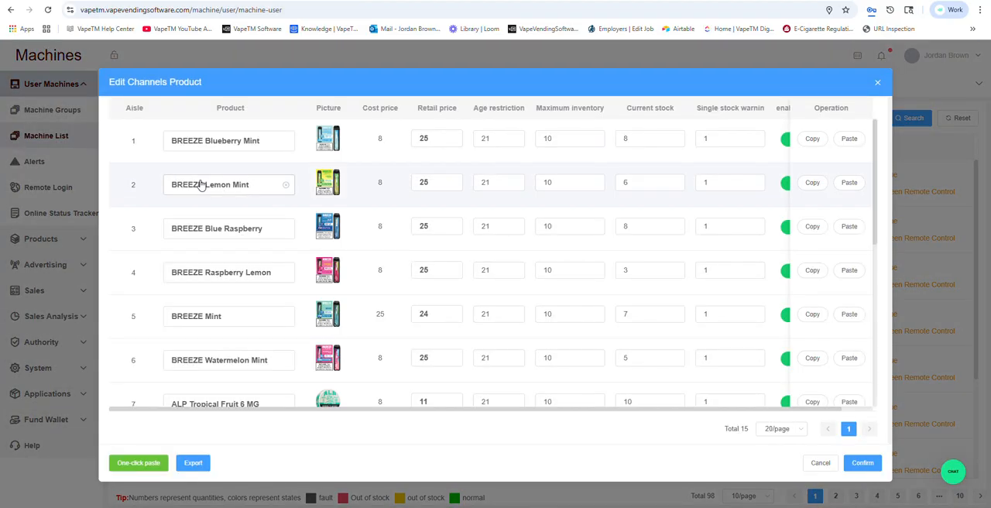
{"action": "left_click", "coordinate": [224, 184]}
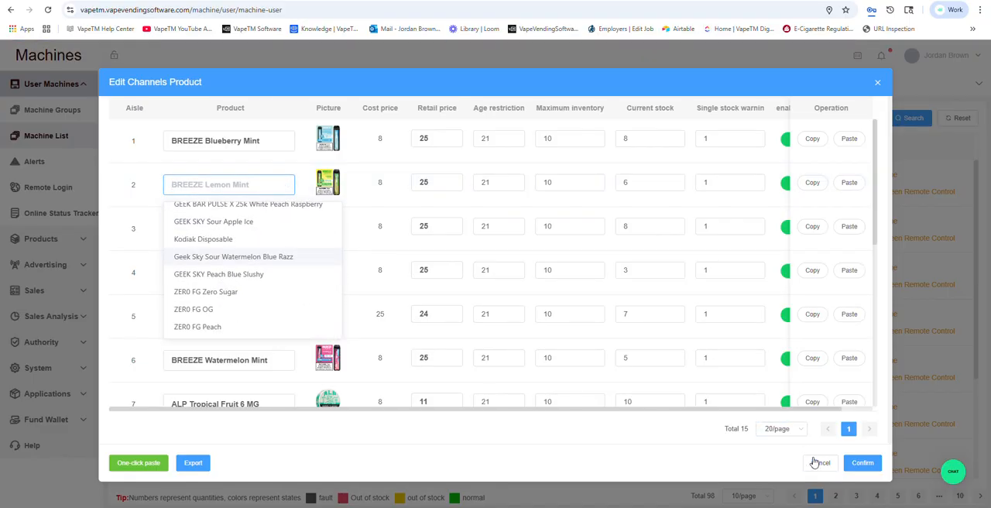
{"action": "left_click", "coordinate": [820, 461]}
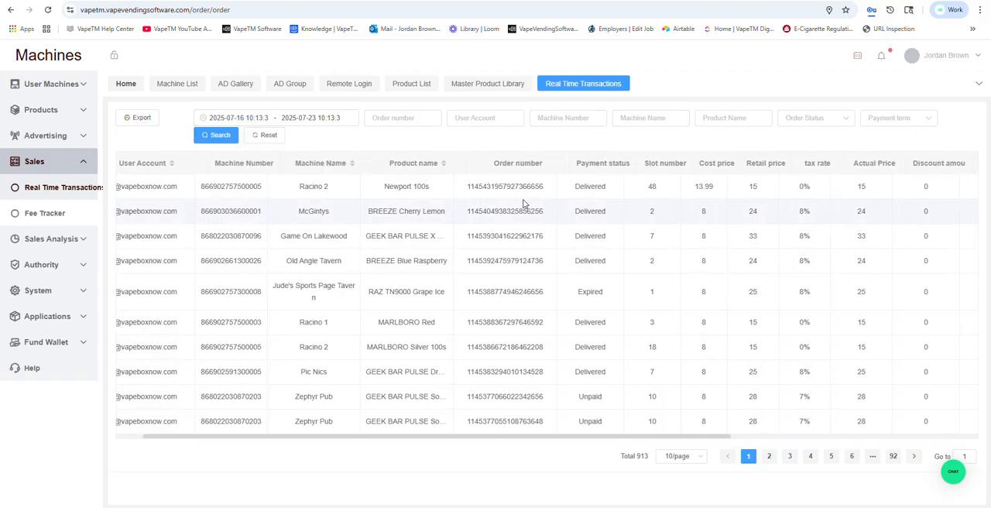
- Filter Real Time Transactions to Delivered status and review the payment and pricing columns
{"action": "left_click", "coordinate": [814, 117]}
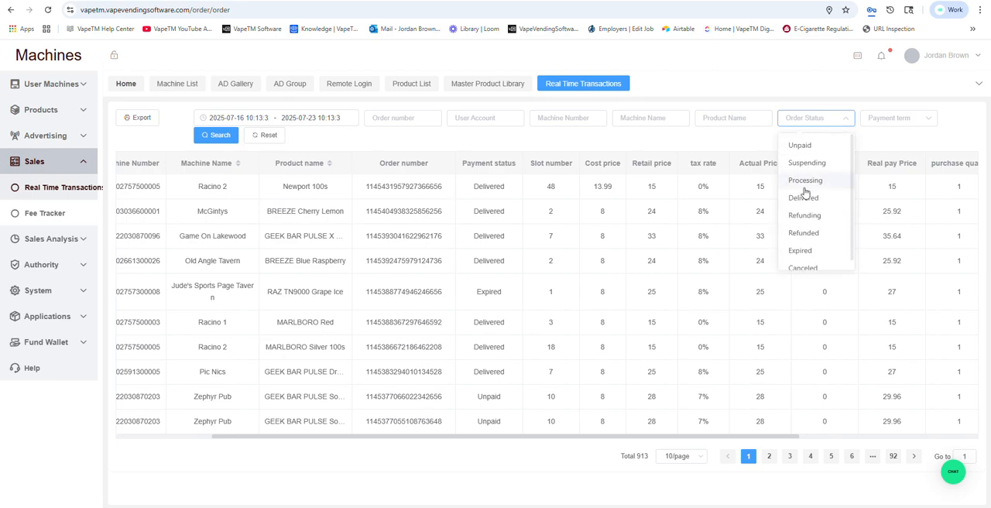
{"action": "left_click", "coordinate": [802, 198]}
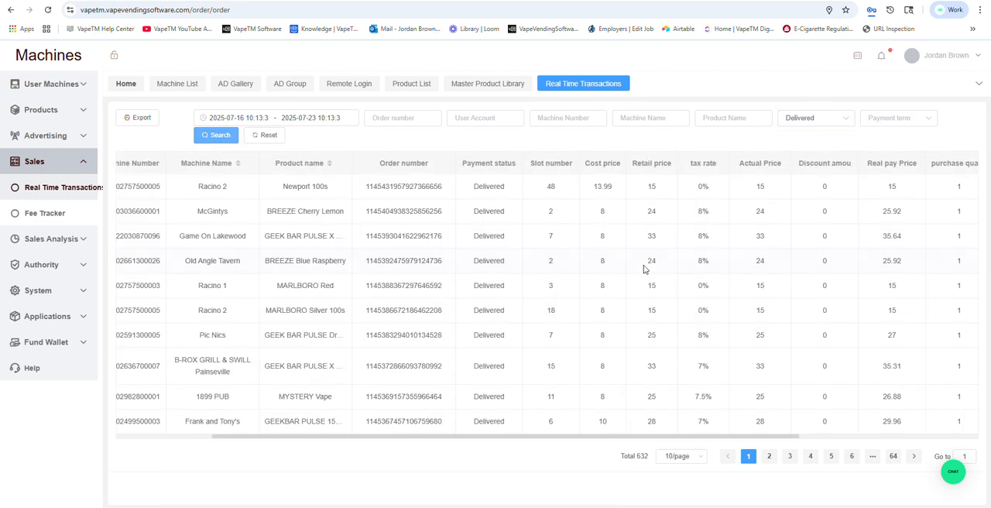
{"action": "scroll", "scroll_direction": "right", "scroll_amount": 3}
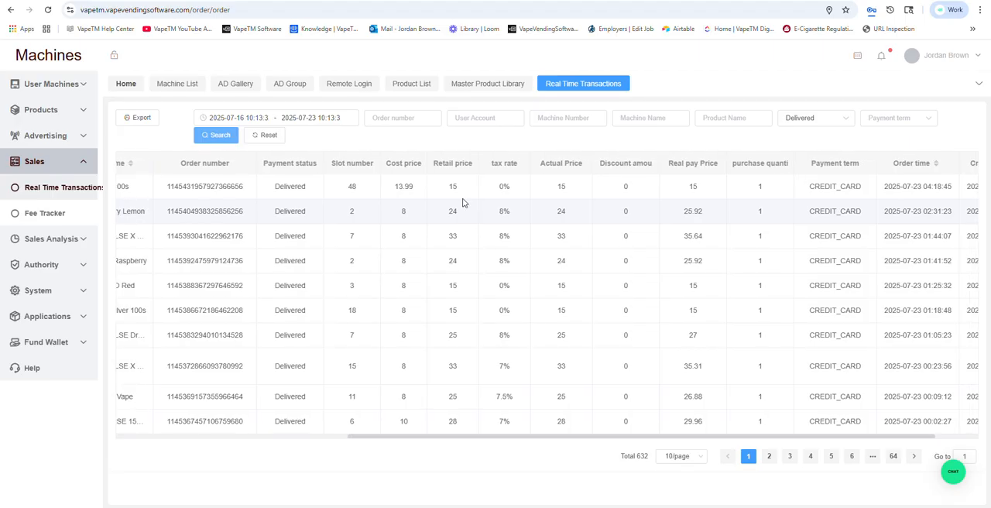
{"action": "mouse_move", "coordinate": [461, 207]}
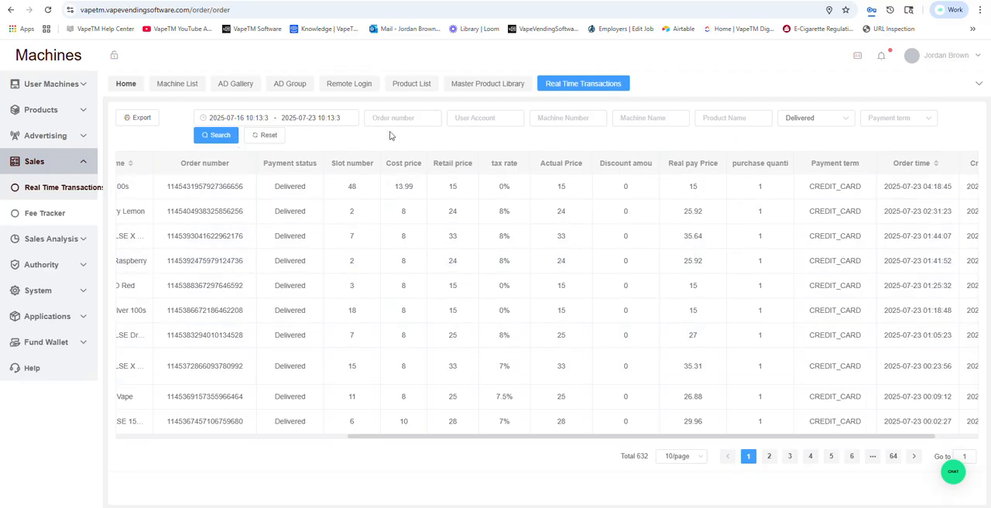
{"action": "left_click", "coordinate": [650, 118]}
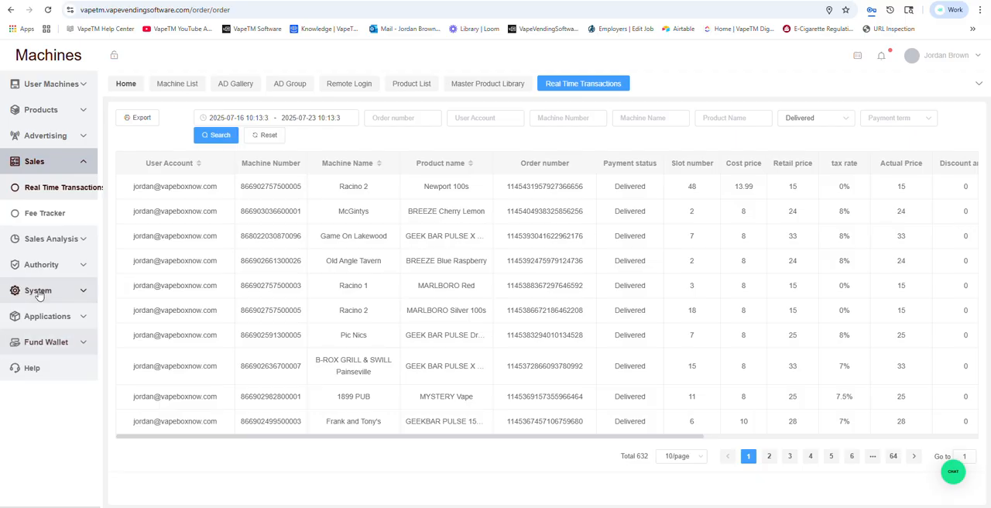
- View the dashboard users list under System settings
{"action": "left_click", "coordinate": [37, 291]}
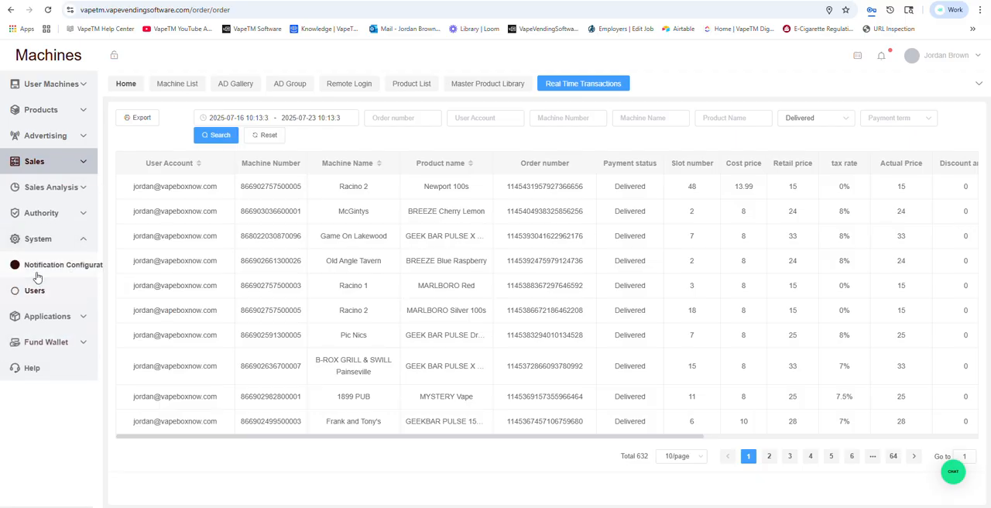
{"action": "left_click", "coordinate": [34, 291]}
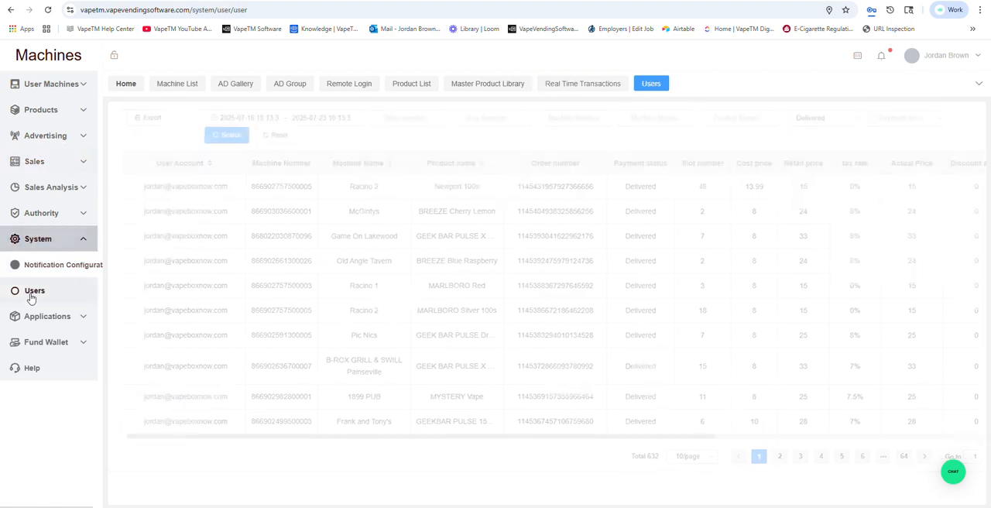
{"action": "left_click", "coordinate": [34, 291]}
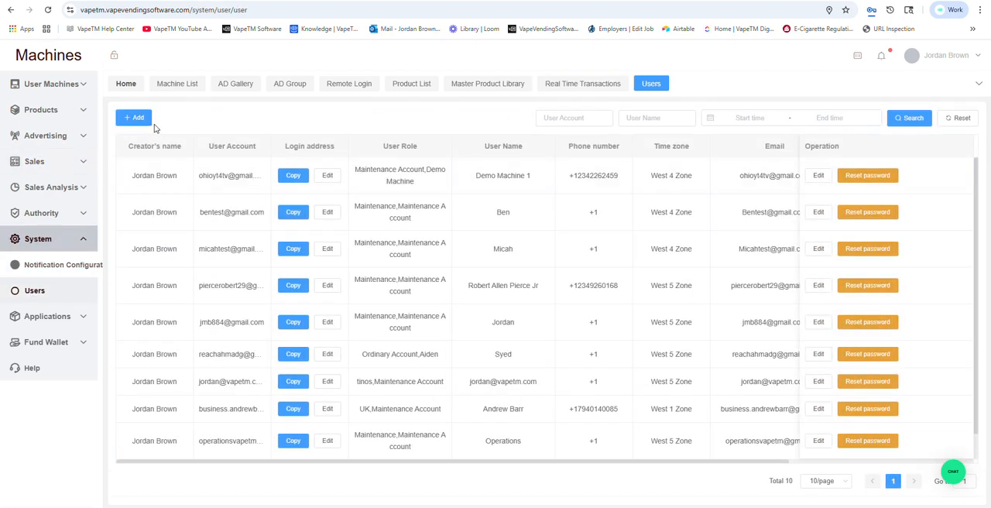
- View the Functional authority roles page, then return to real-time transactions
{"action": "left_click", "coordinate": [41, 214]}
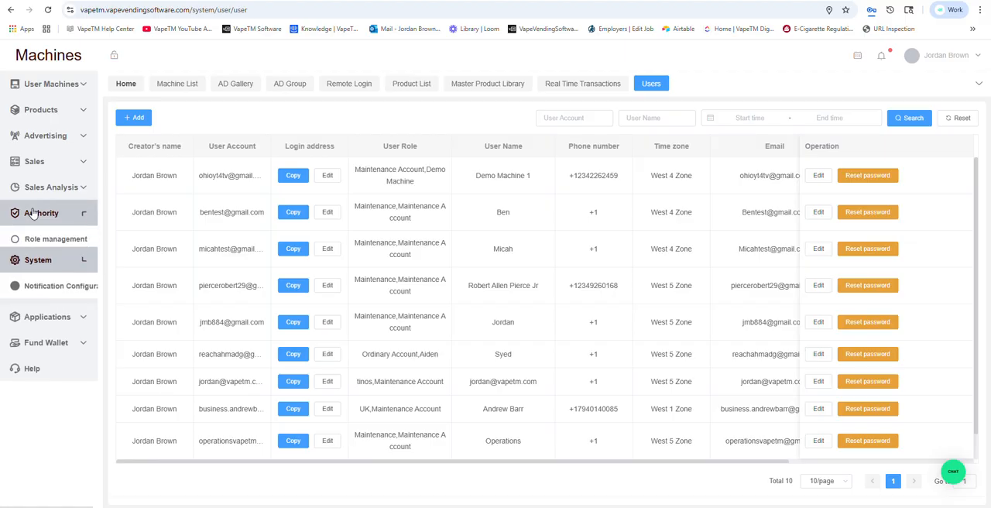
{"action": "left_click", "coordinate": [42, 214]}
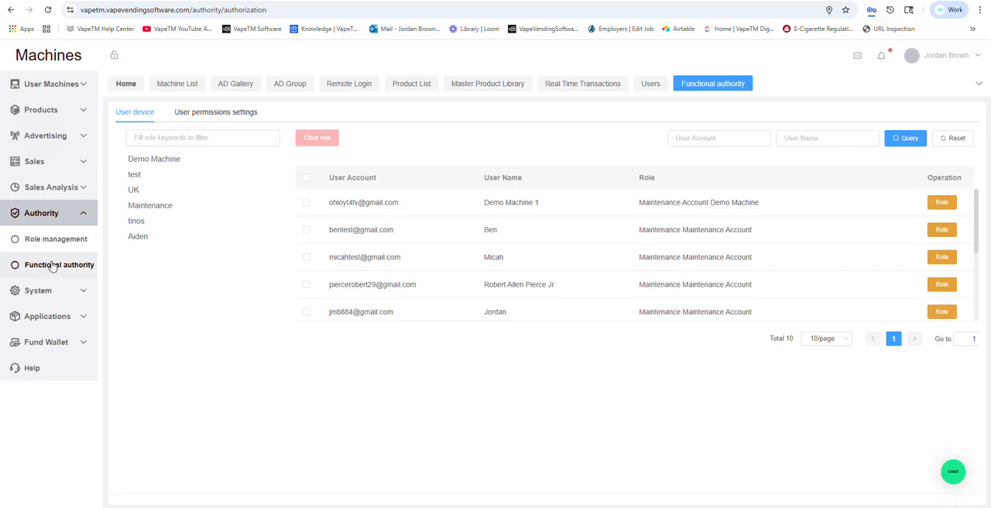
{"action": "mouse_move", "coordinate": [258, 238]}
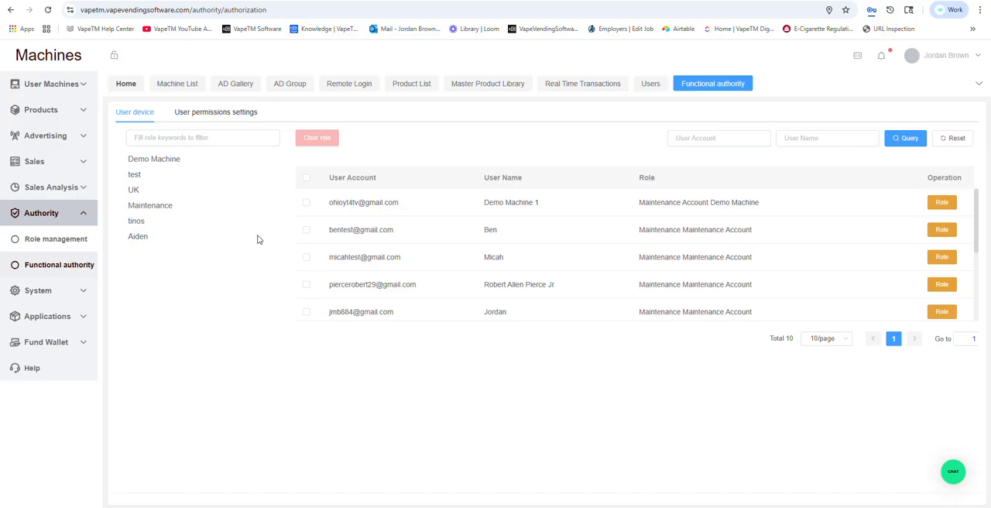
{"action": "mouse_move", "coordinate": [23, 164]}
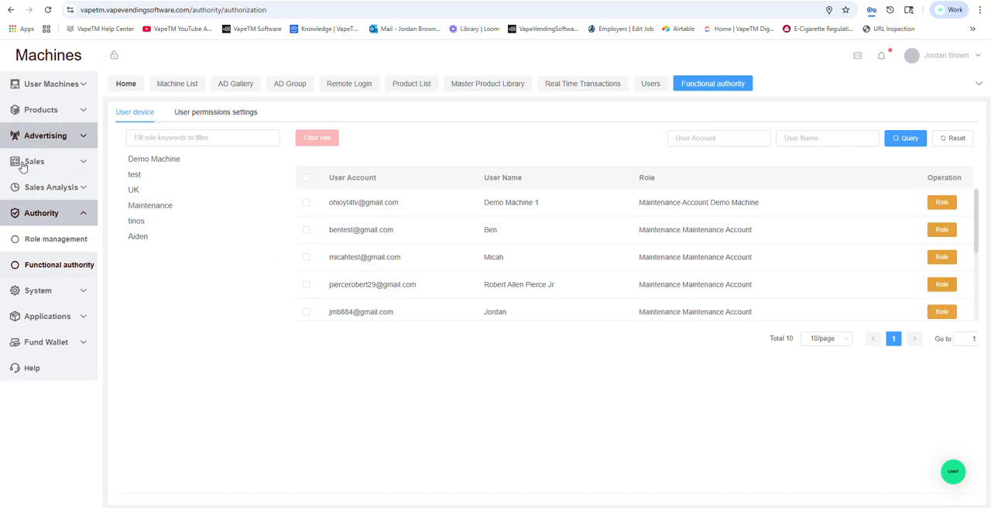
{"action": "left_click", "coordinate": [34, 161]}
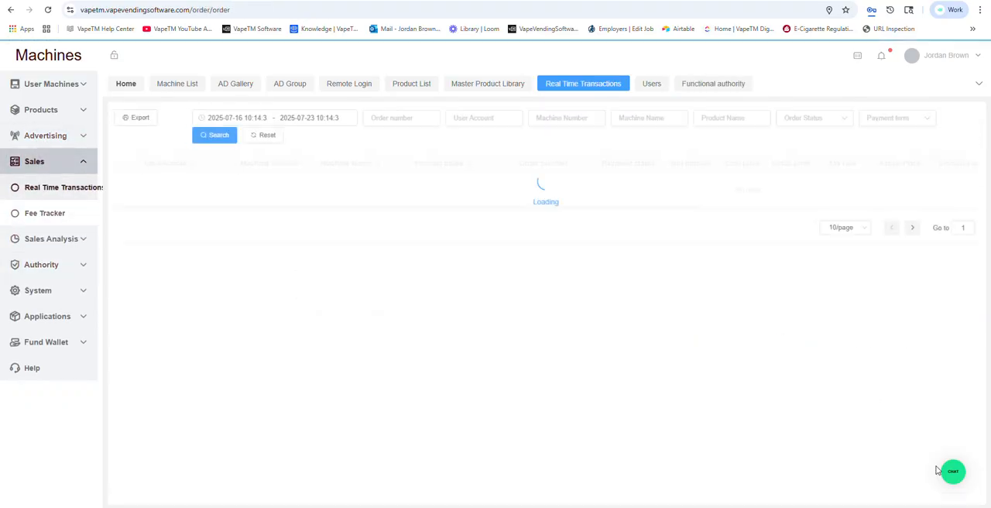
- Bring up the help chat widget and read its step-by-step ad setup article
{"action": "left_click", "coordinate": [954, 470]}
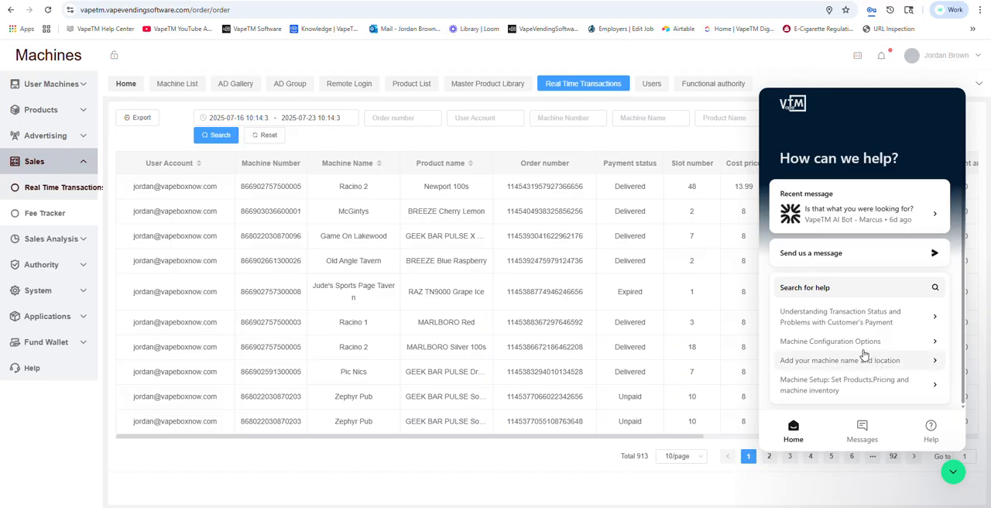
{"action": "left_click", "coordinate": [829, 340]}
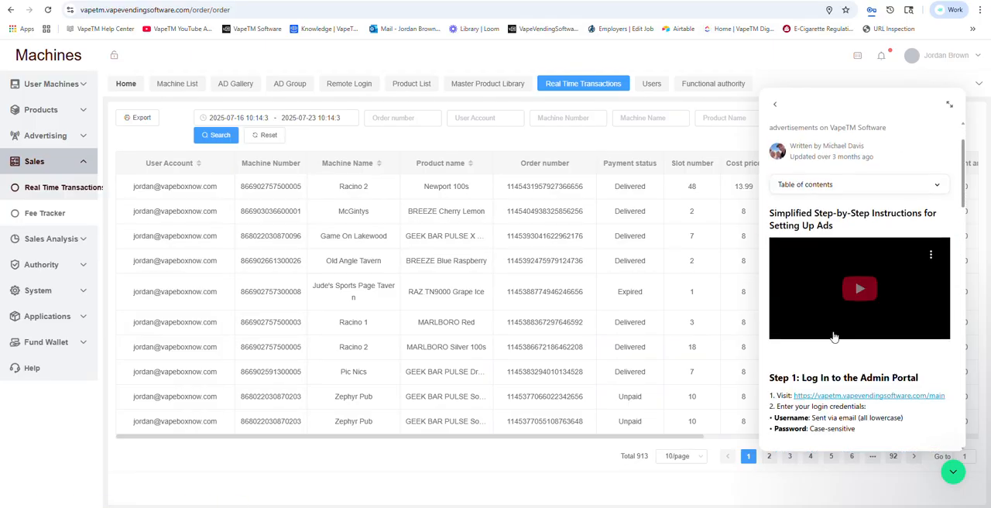
{"action": "scroll", "scroll_direction": "down", "scroll_amount": 3}
{"action": "type", "text": "If i have a jam,"}
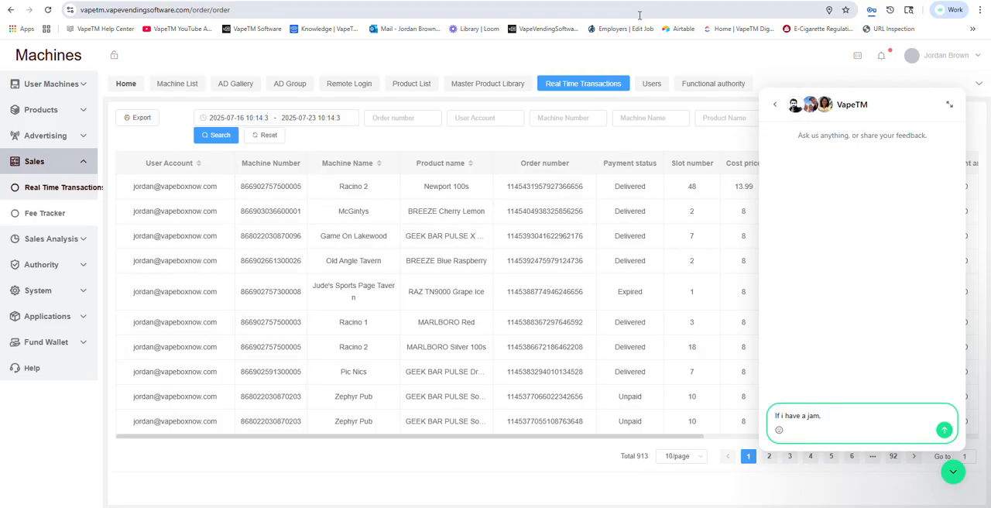
- Ask support chat 'If I have a jam, what should I do?' and read the bot's troubleshooting reply
{"action": "type", "text": "what should i"}
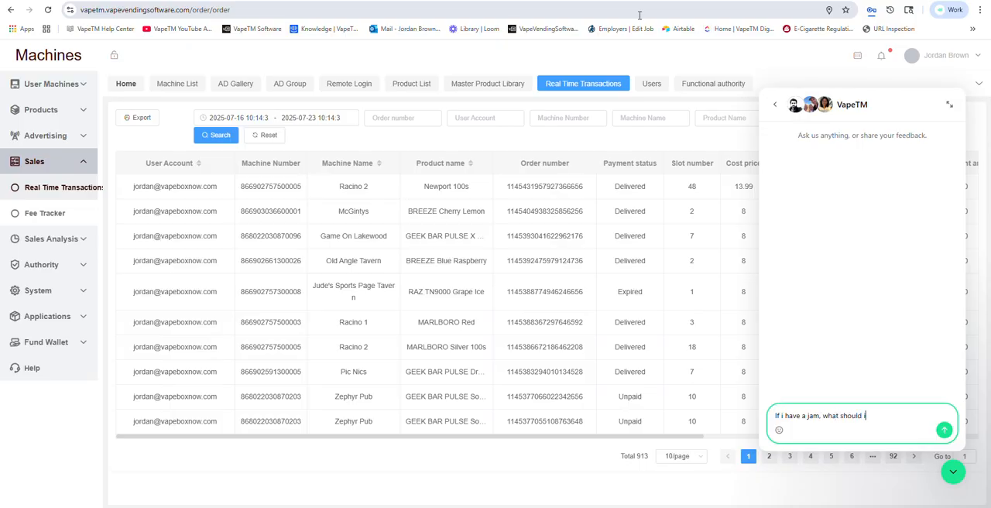
{"action": "left_click", "coordinate": [944, 431]}
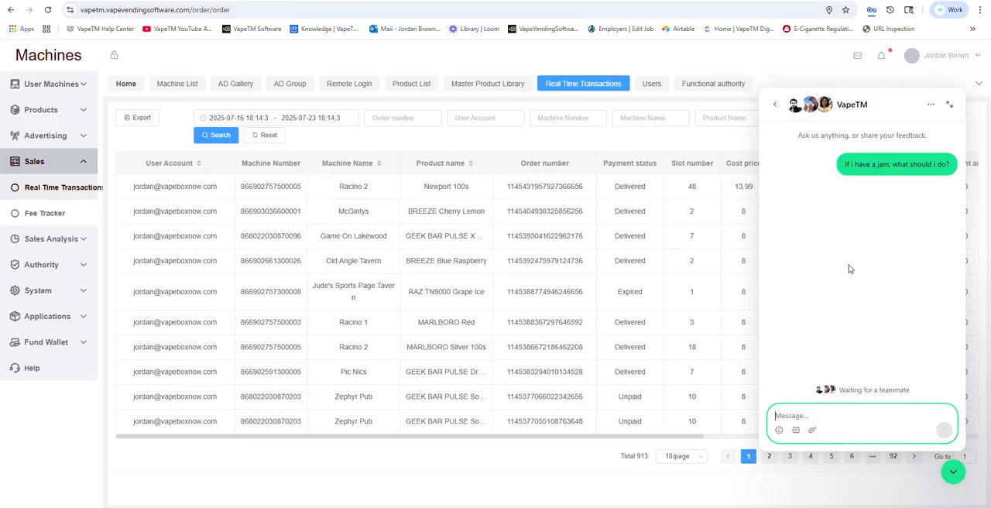
{"action": "mouse_move", "coordinate": [755, 244]}
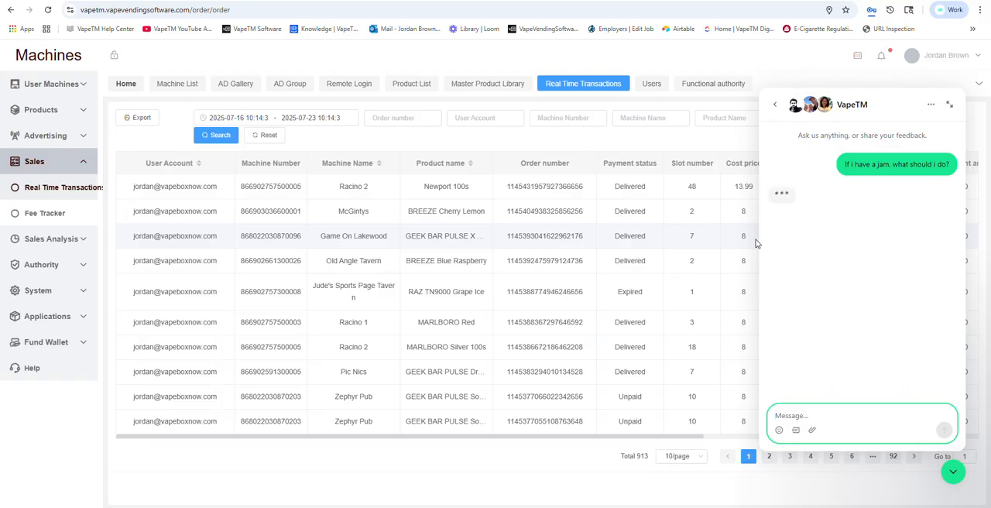
{"action": "mouse_move", "coordinate": [799, 294]}
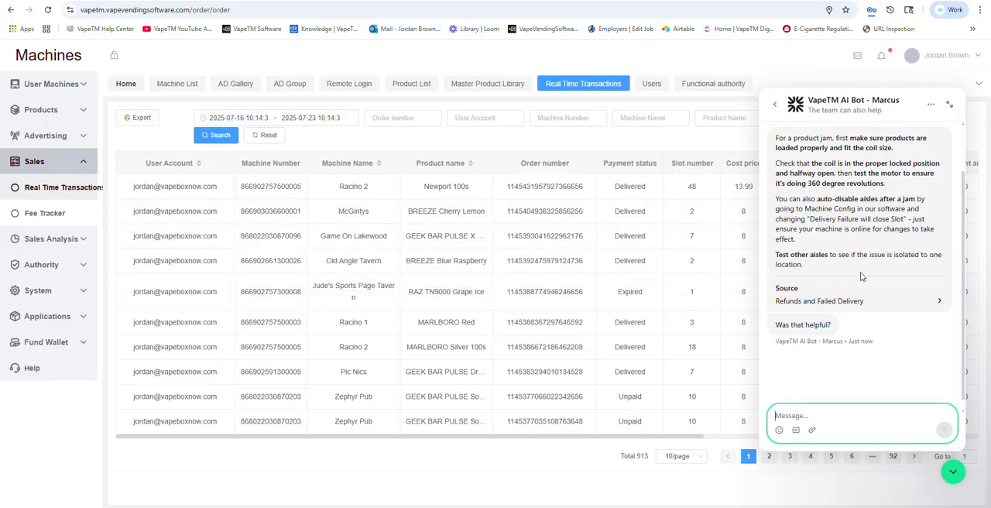
{"action": "scroll", "scroll_direction": "down", "scroll_amount": 3}
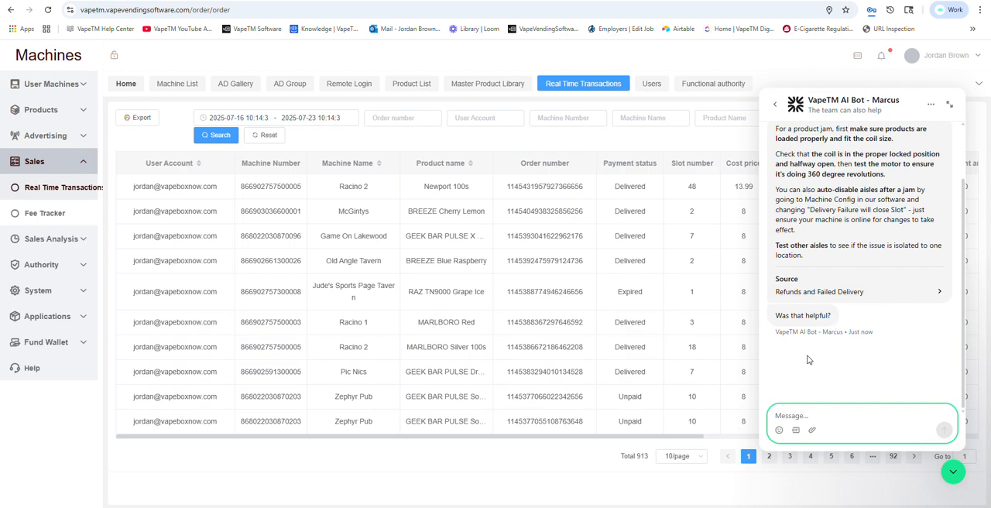
{"action": "mouse_move", "coordinate": [771, 85]}
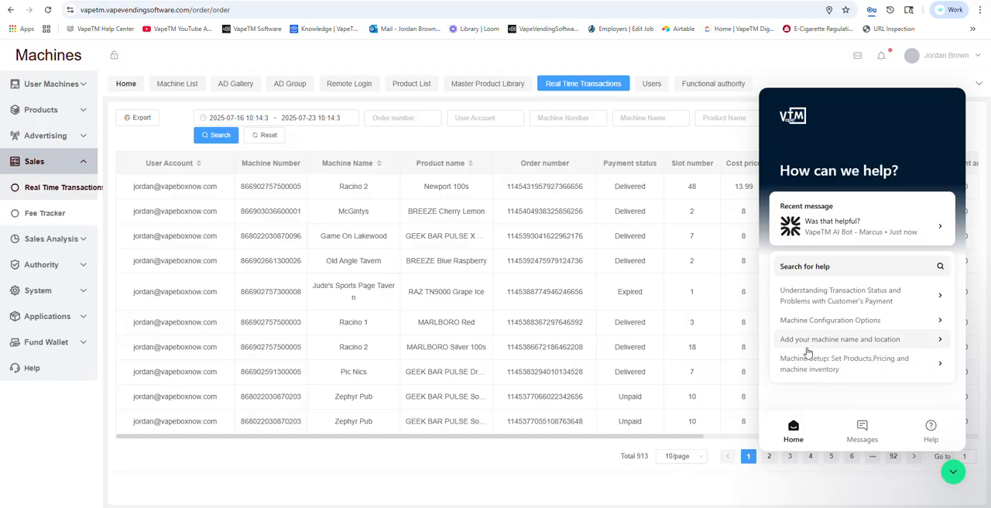
- Read the 'Machine Setup: Set Products, Pricing' help article and return to the widget home
{"action": "left_click", "coordinate": [843, 362]}
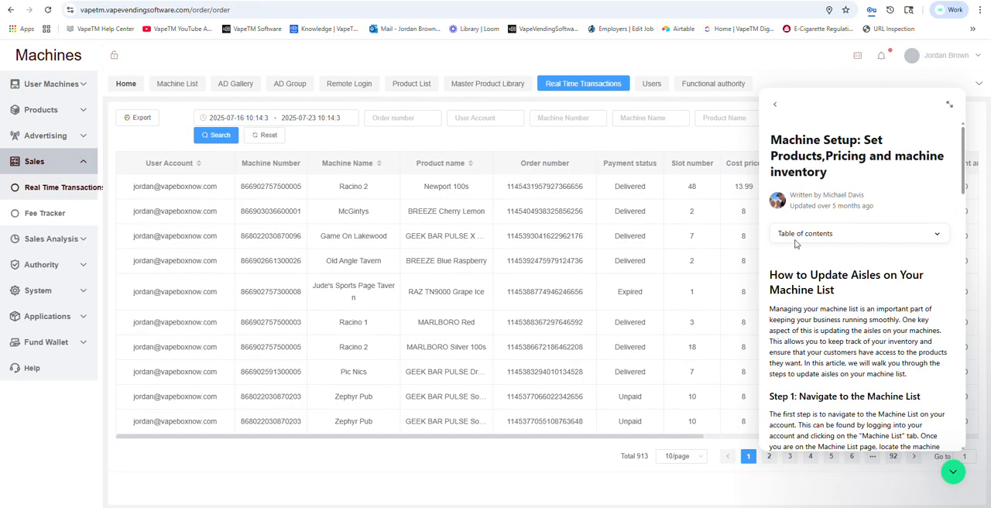
{"action": "scroll", "scroll_direction": "down", "scroll_amount": 3}
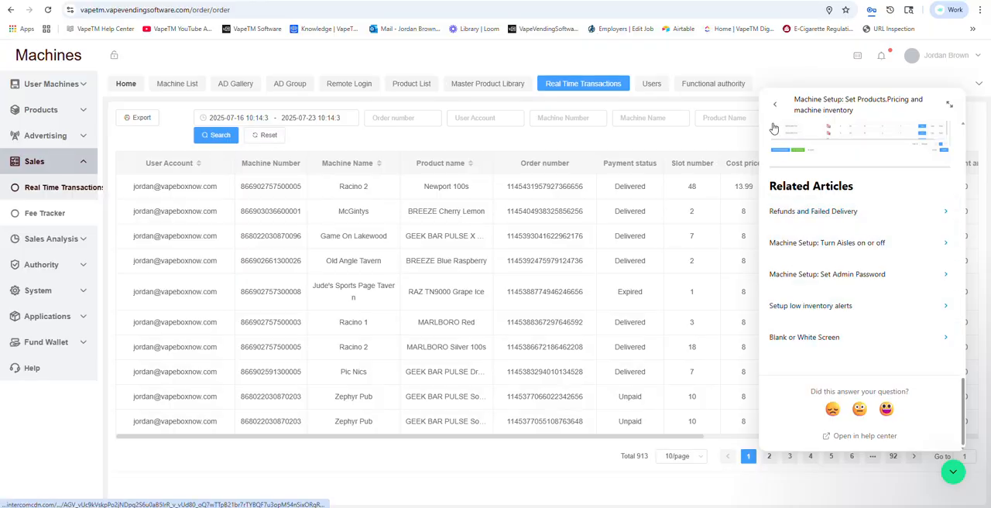
{"action": "left_click", "coordinate": [774, 104]}
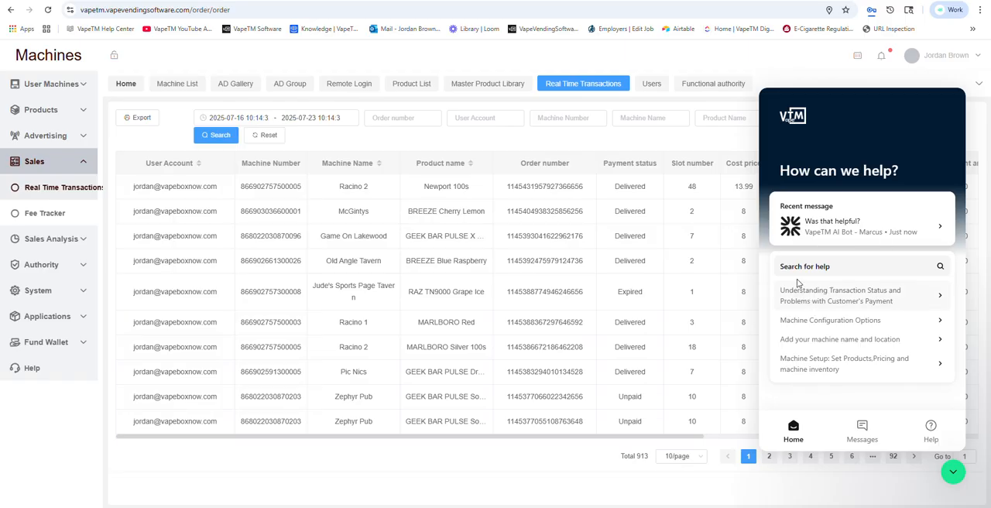
- Browse the Help collections and view the payment processing collection
{"action": "left_click", "coordinate": [930, 430]}
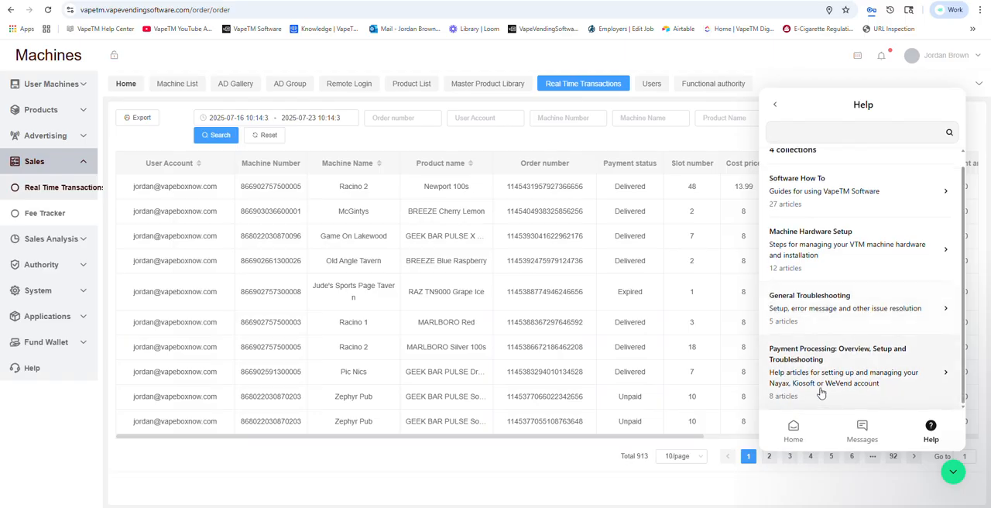
{"action": "left_click", "coordinate": [852, 132]}
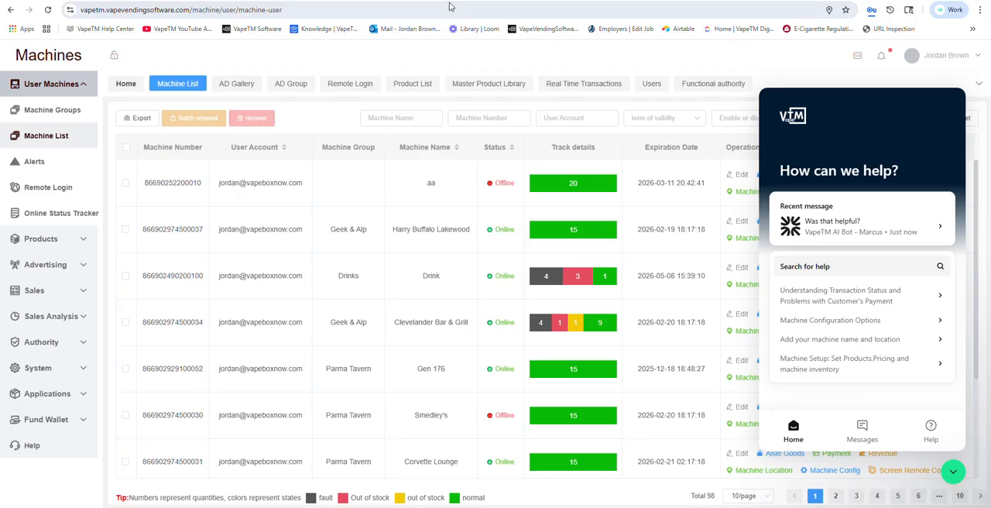
{"action": "mouse_move", "coordinate": [455, 6]}
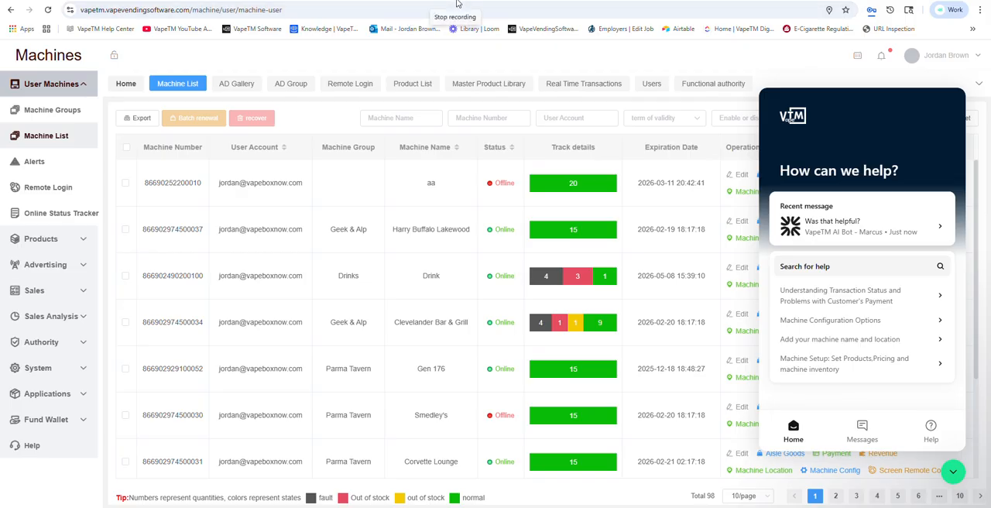